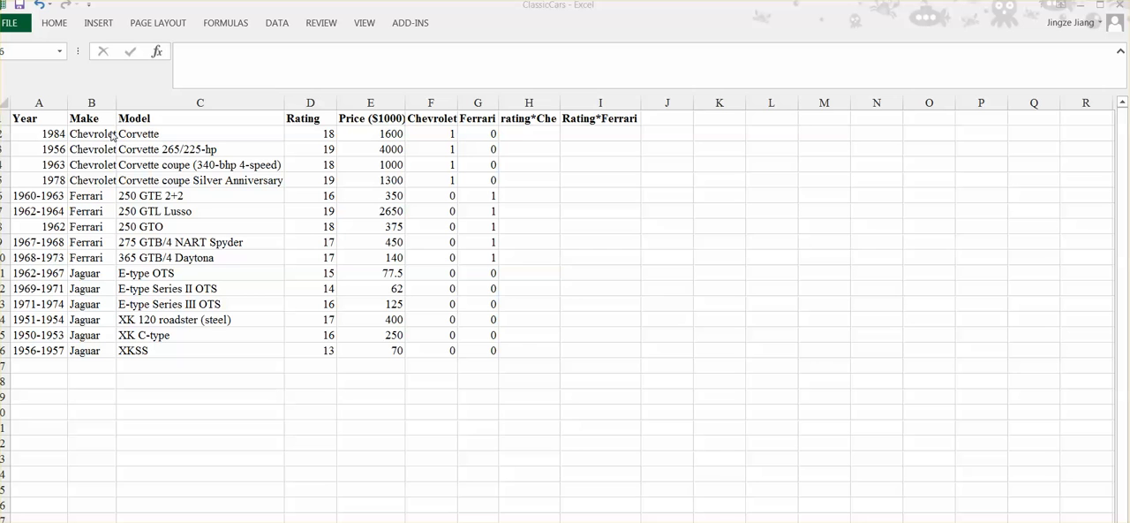
pyautogui.moveTo(91, 195)
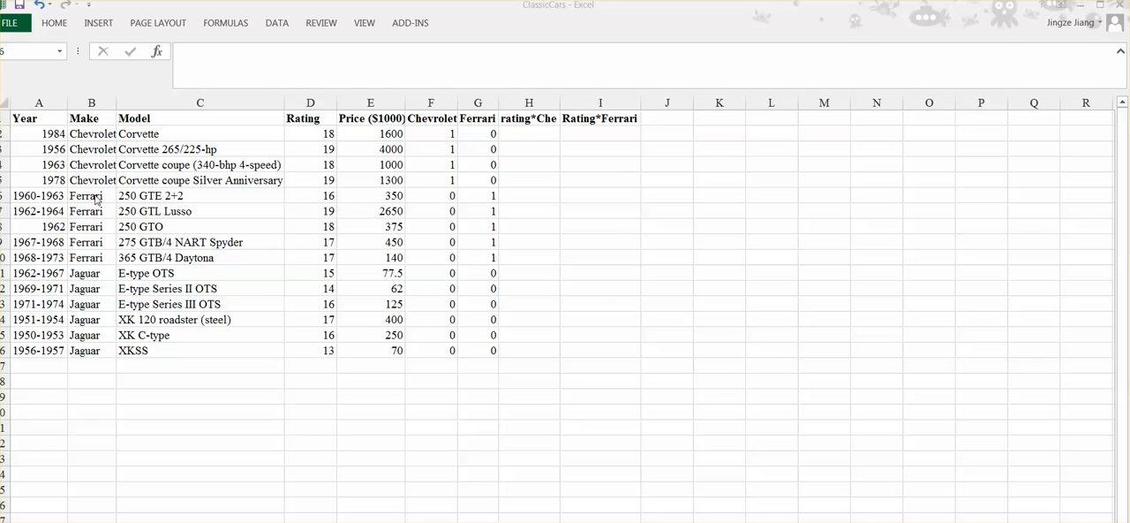
pyautogui.moveTo(103, 364)
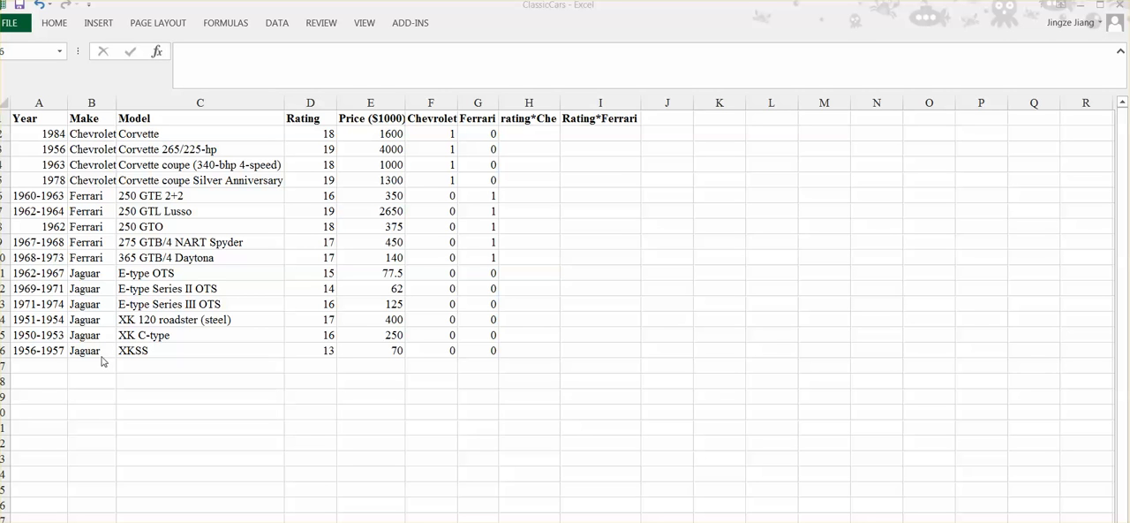
pyautogui.moveTo(84, 227)
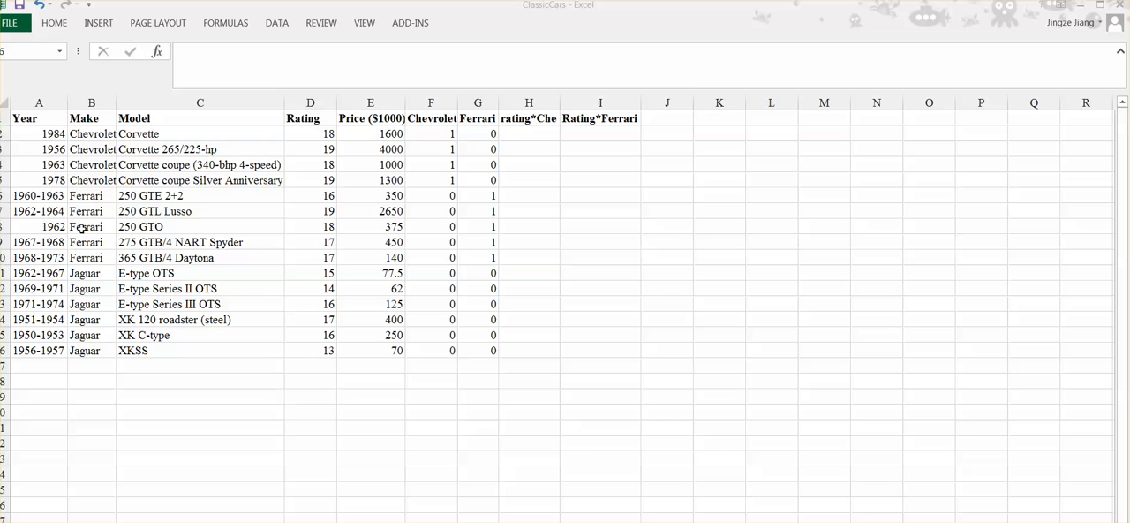
# Review the dummy columns and the rating*Che and Rating*Ferrari interaction headers.
pyautogui.click(667, 195)
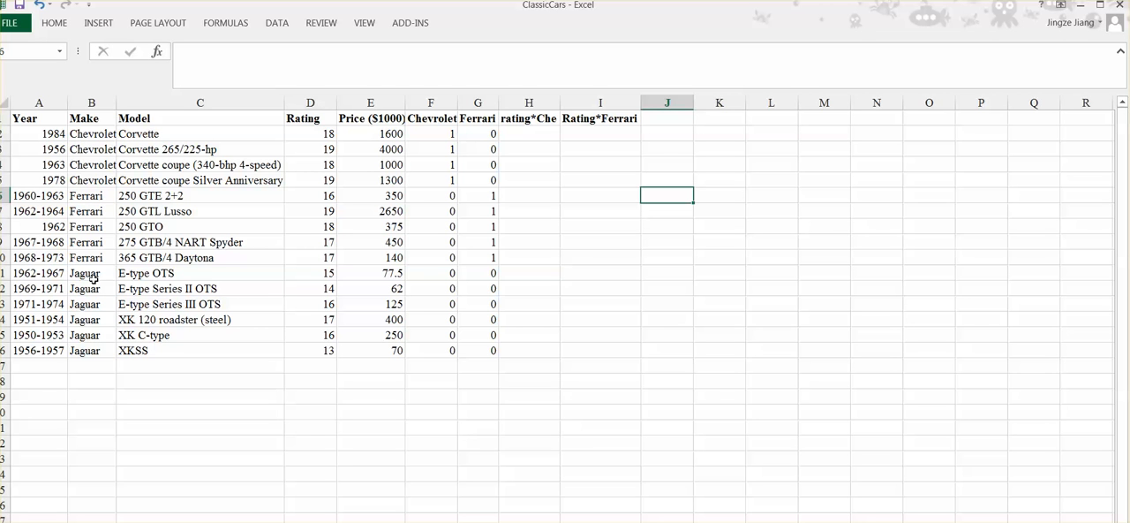
pyautogui.moveTo(103, 277)
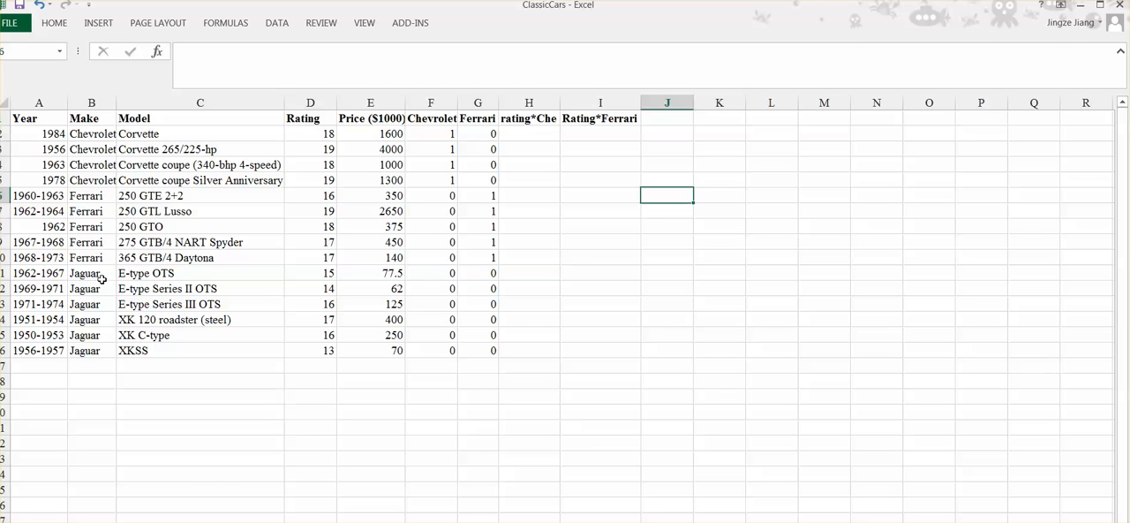
pyautogui.moveTo(100, 333)
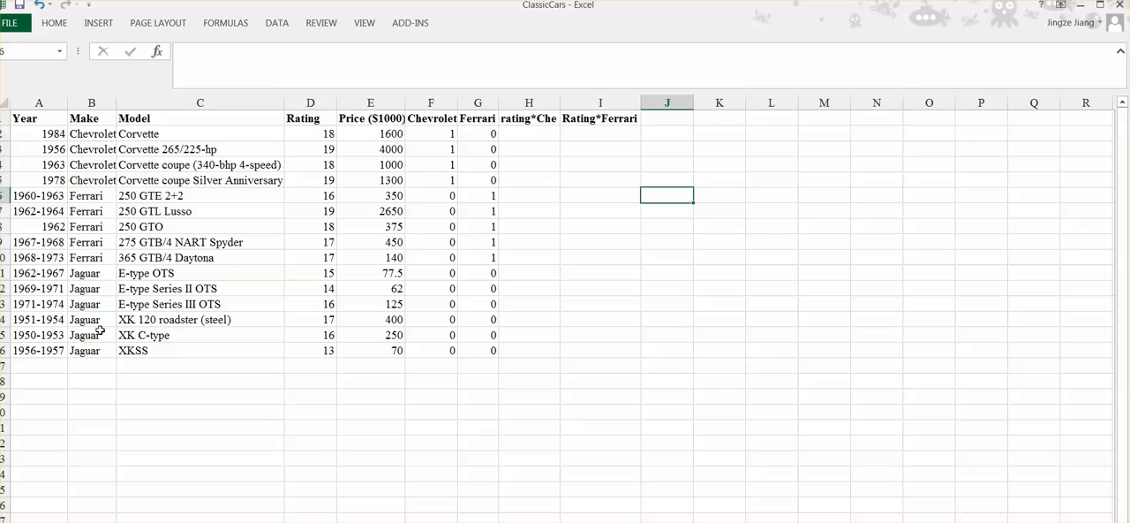
pyautogui.moveTo(103, 304)
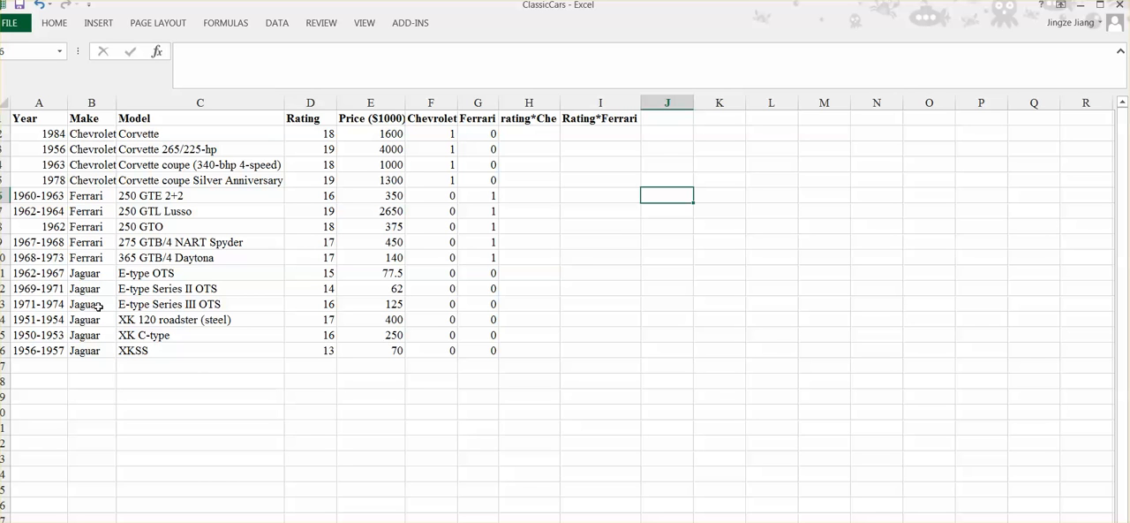
pyautogui.moveTo(185, 390)
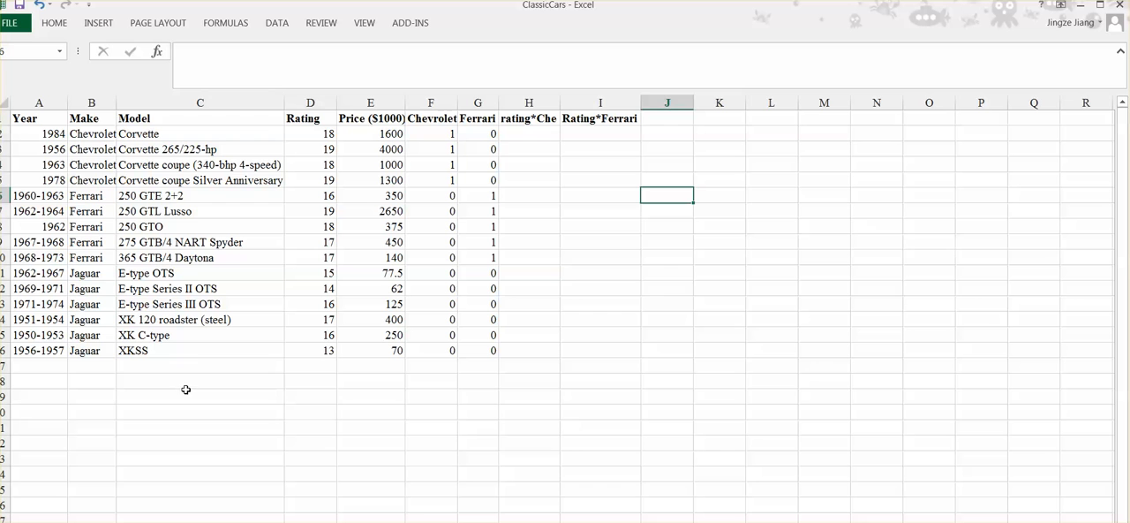
pyautogui.click(431, 117)
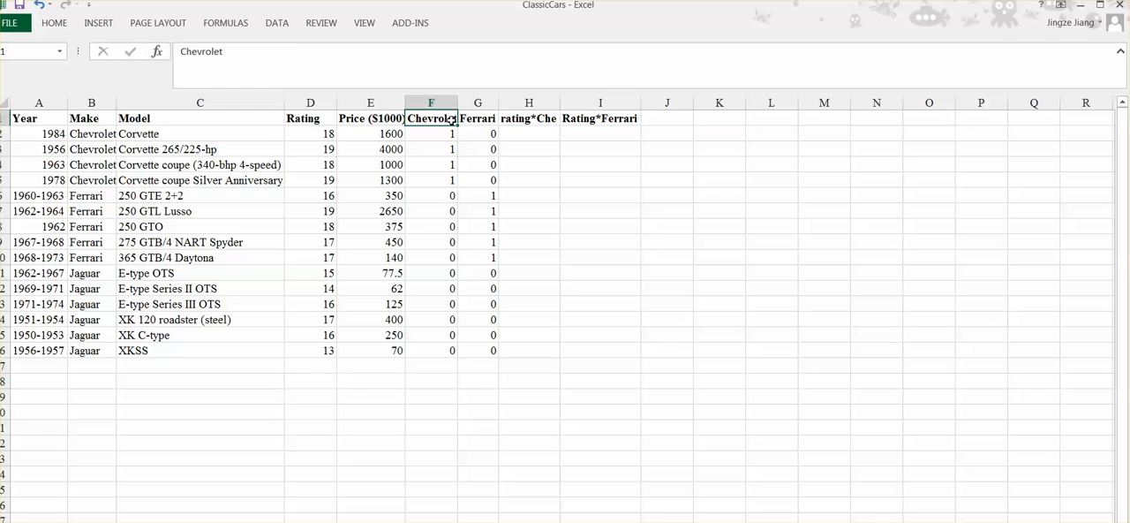
pyautogui.click(477, 117)
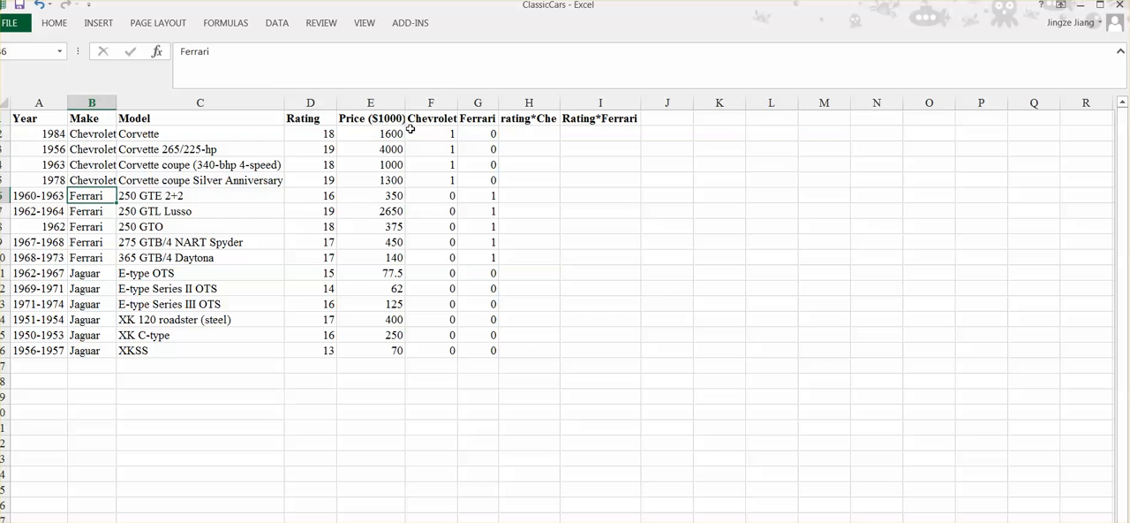
pyautogui.click(431, 118)
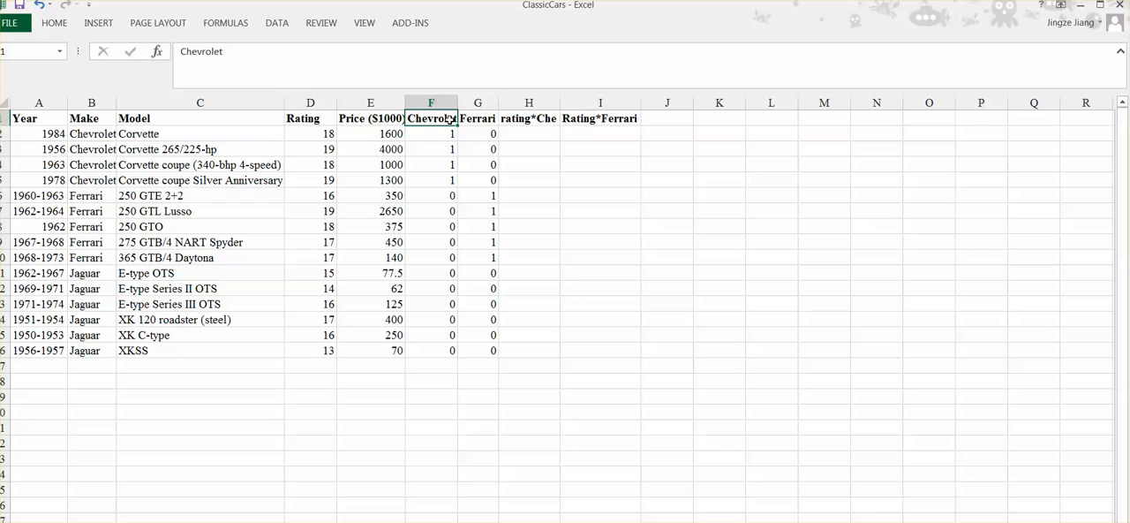
pyautogui.click(478, 119)
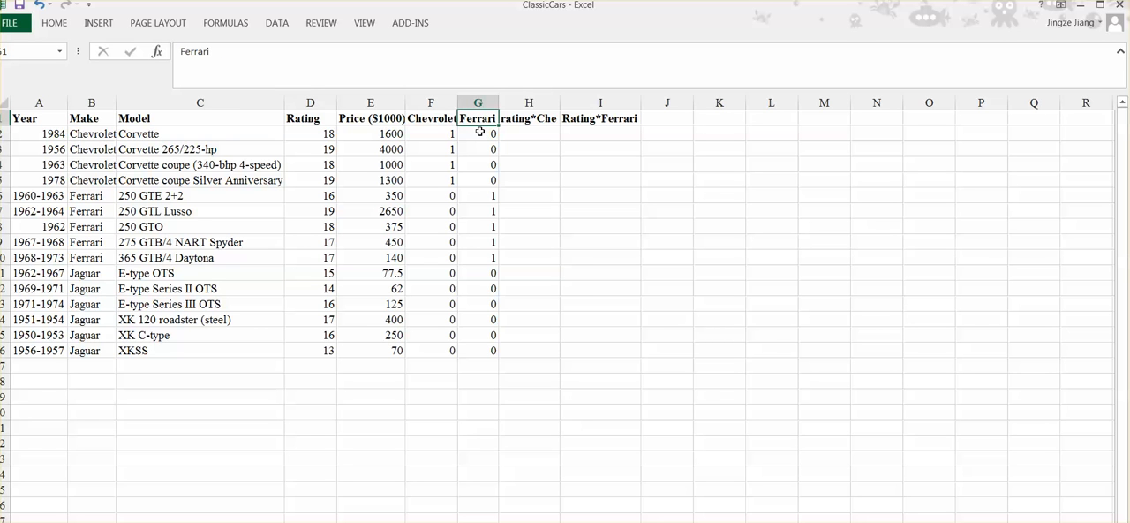
pyautogui.moveTo(83, 288)
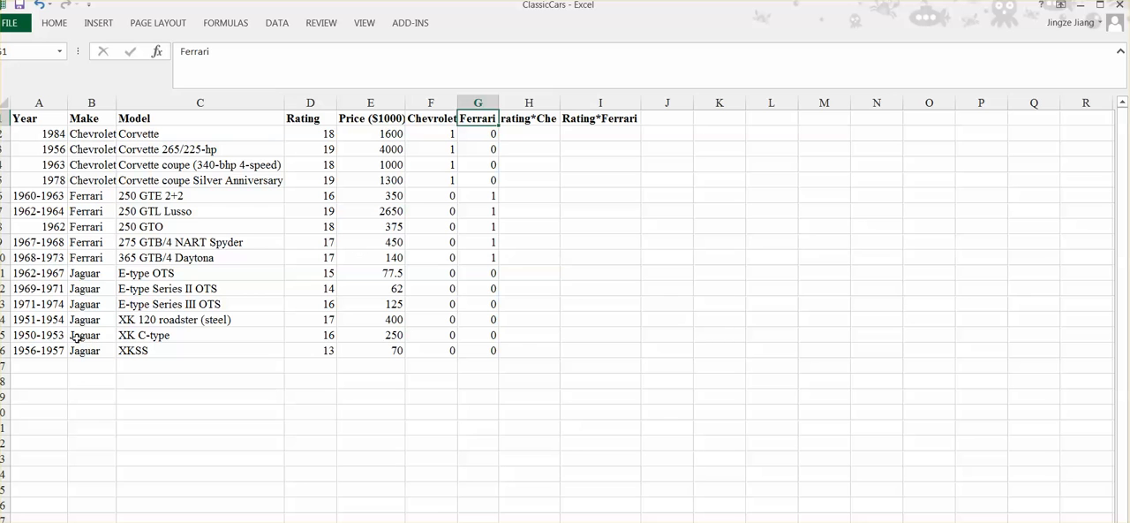
pyautogui.moveTo(437, 133)
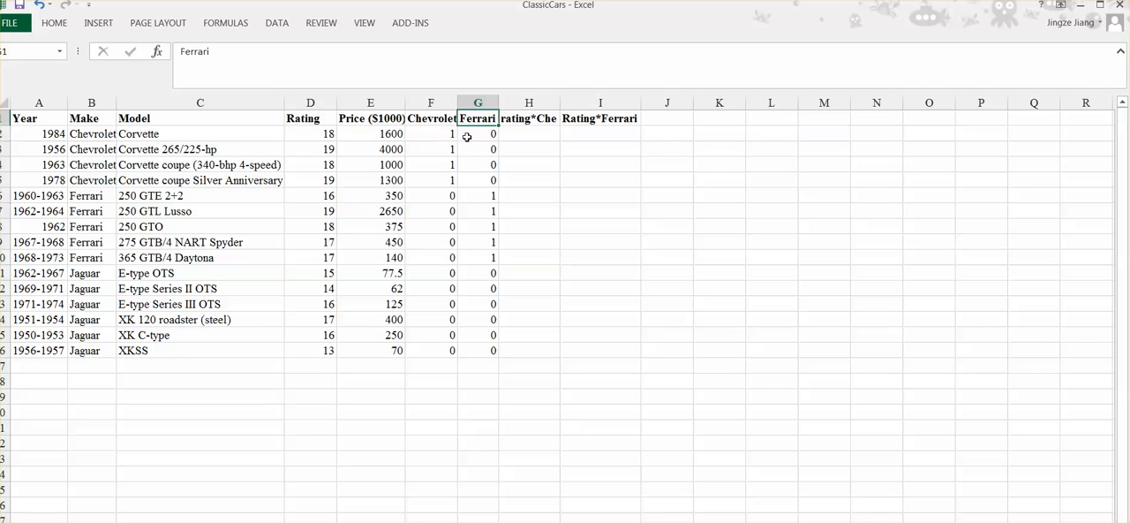
pyautogui.moveTo(79, 133)
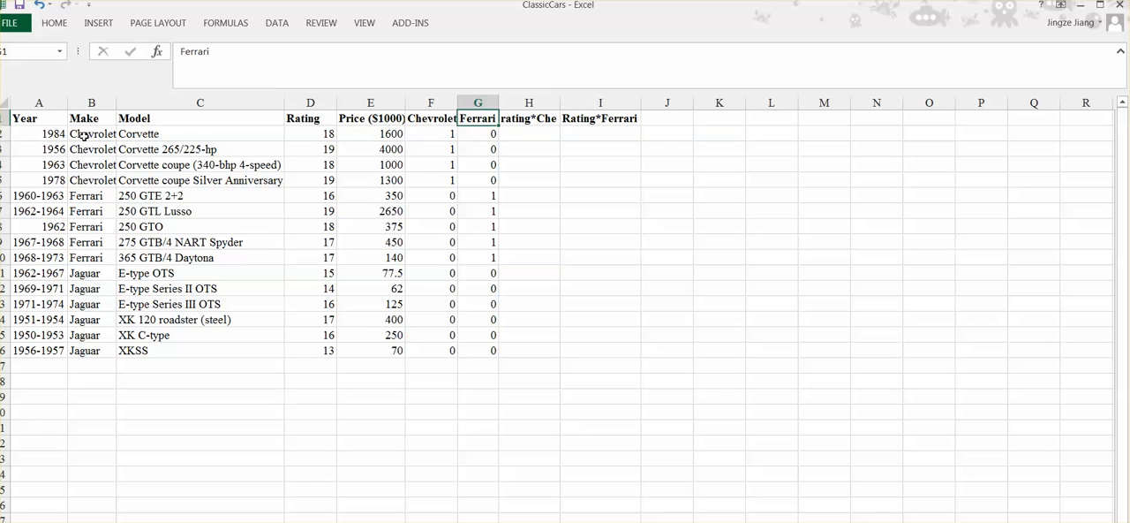
pyautogui.moveTo(442, 133)
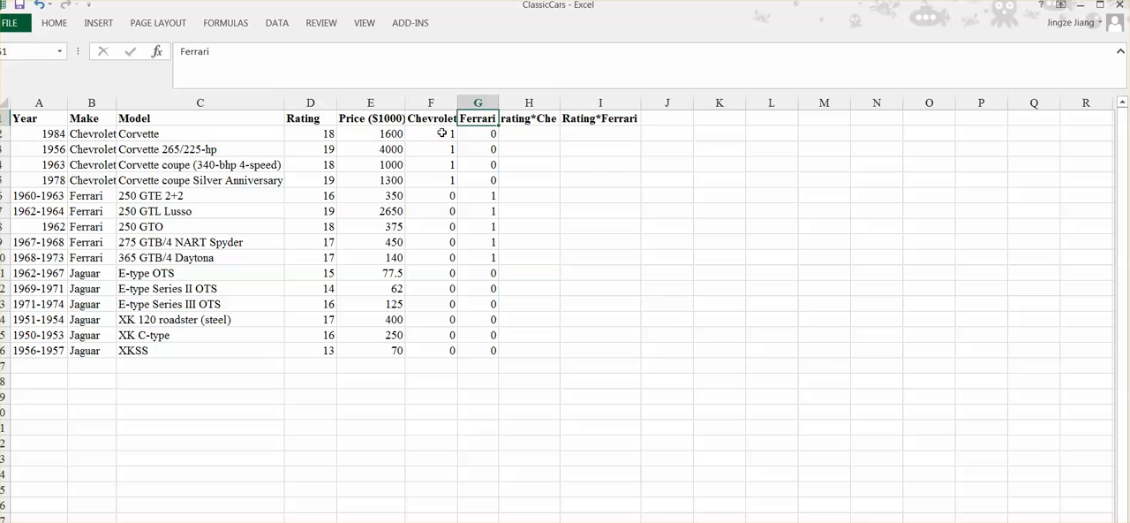
pyautogui.moveTo(100, 203)
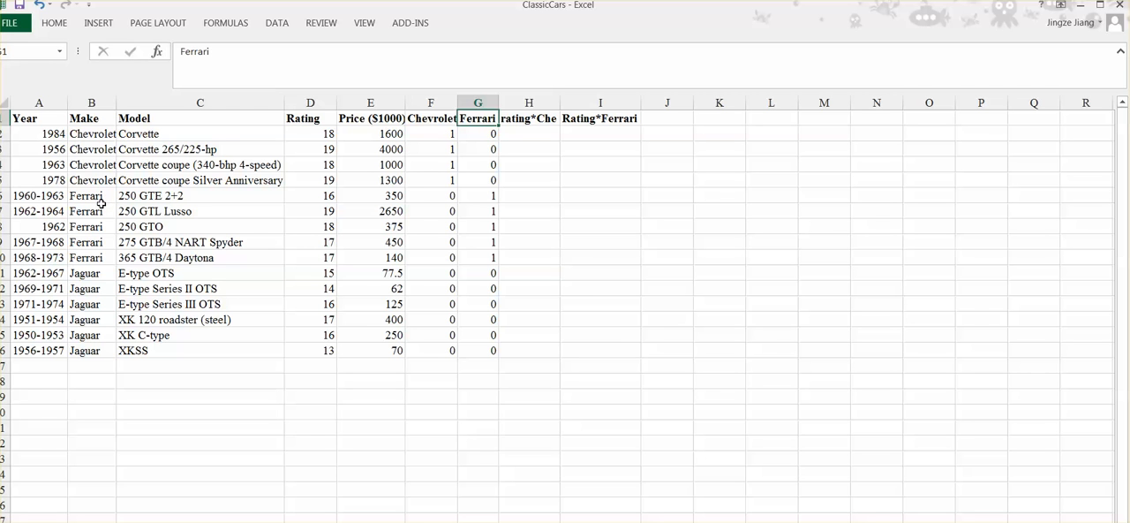
pyautogui.moveTo(173, 195)
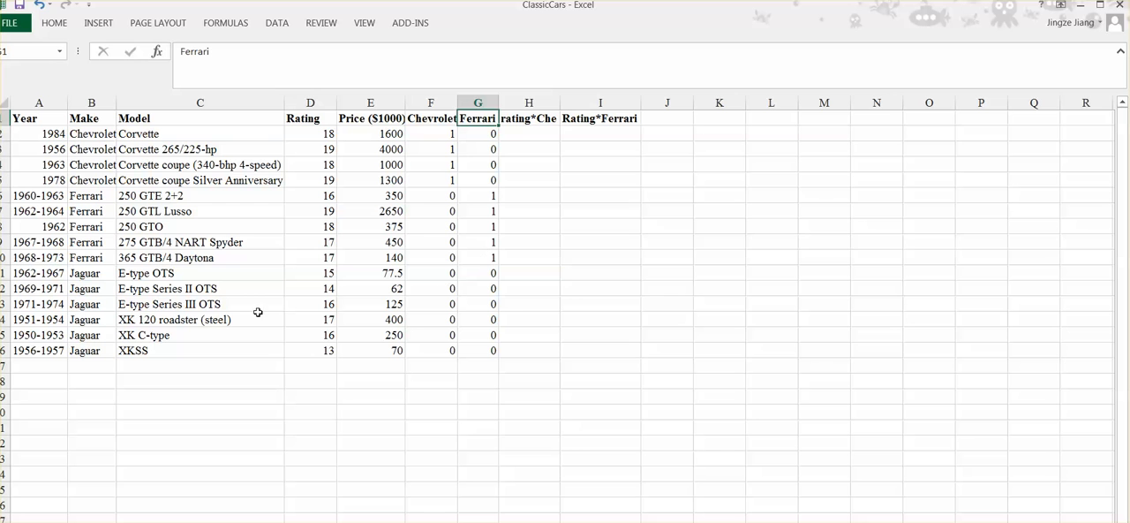
pyautogui.moveTo(80, 274)
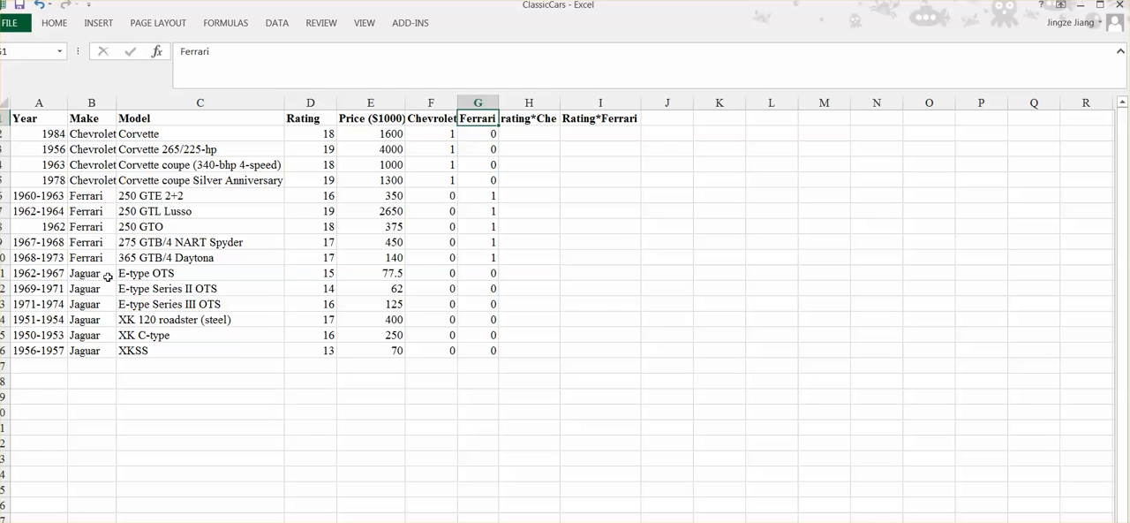
pyautogui.moveTo(457, 273)
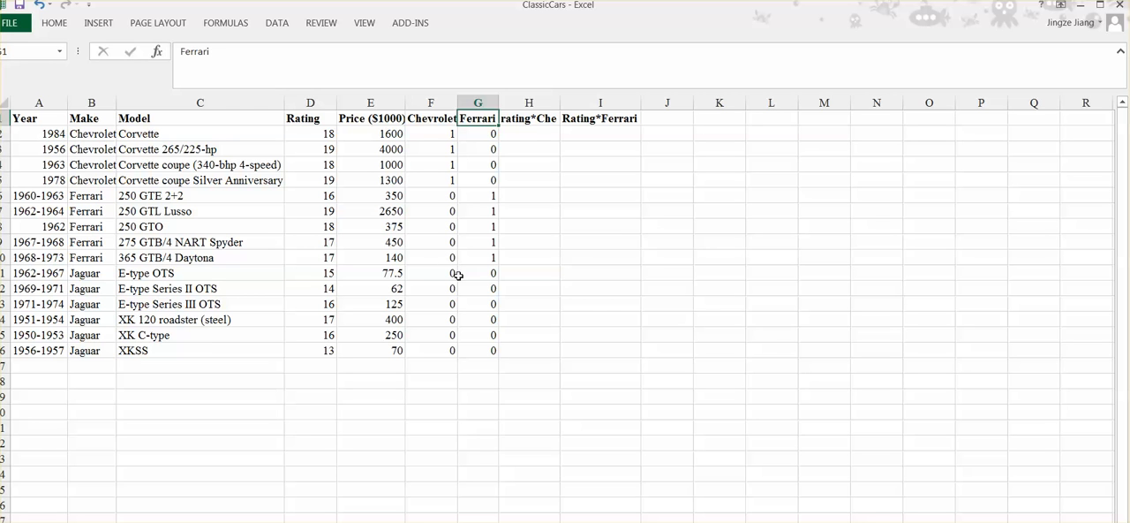
pyautogui.moveTo(495, 272)
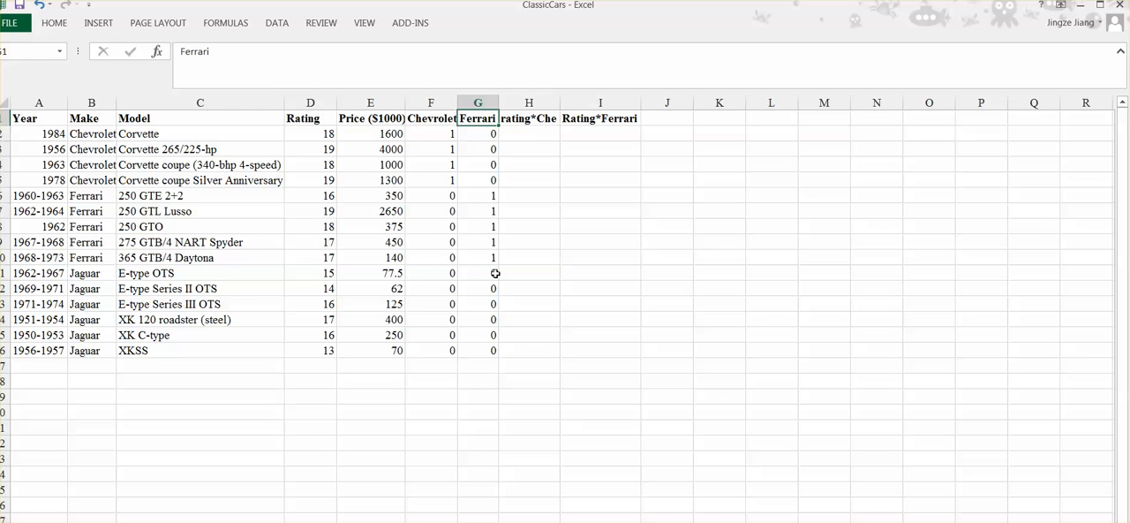
pyautogui.moveTo(483, 258)
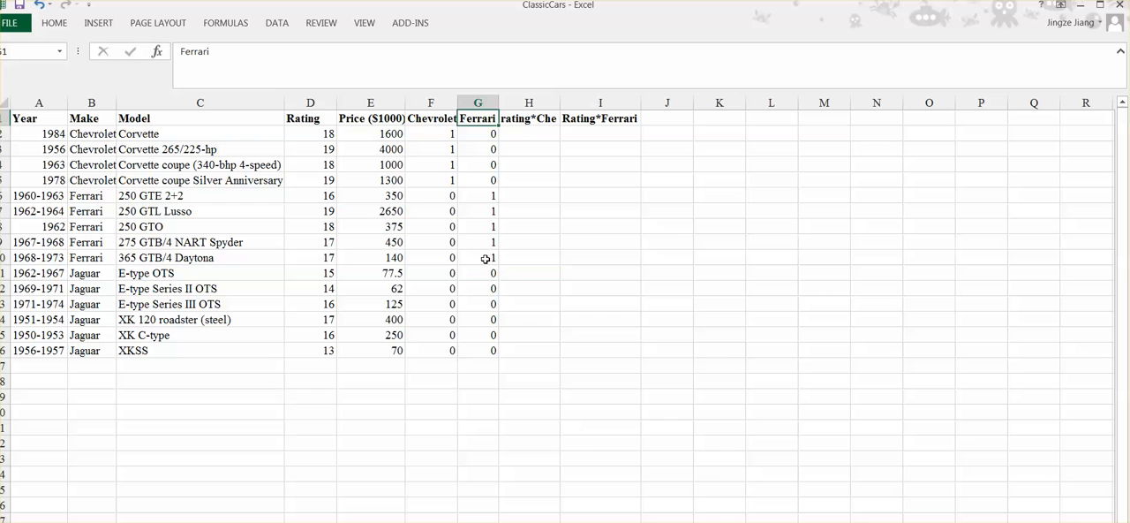
pyautogui.moveTo(465, 179)
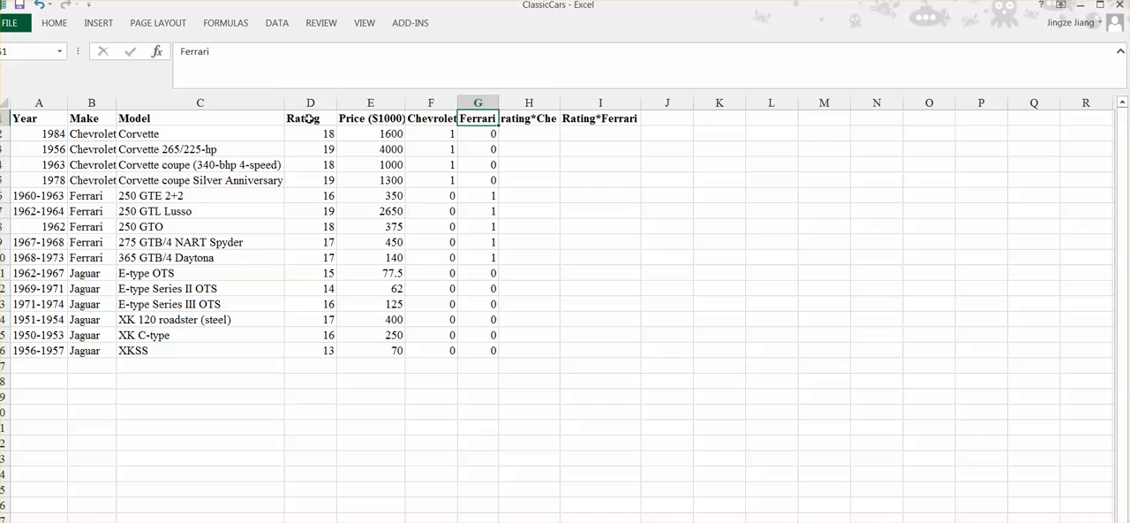
pyautogui.moveTo(109, 195)
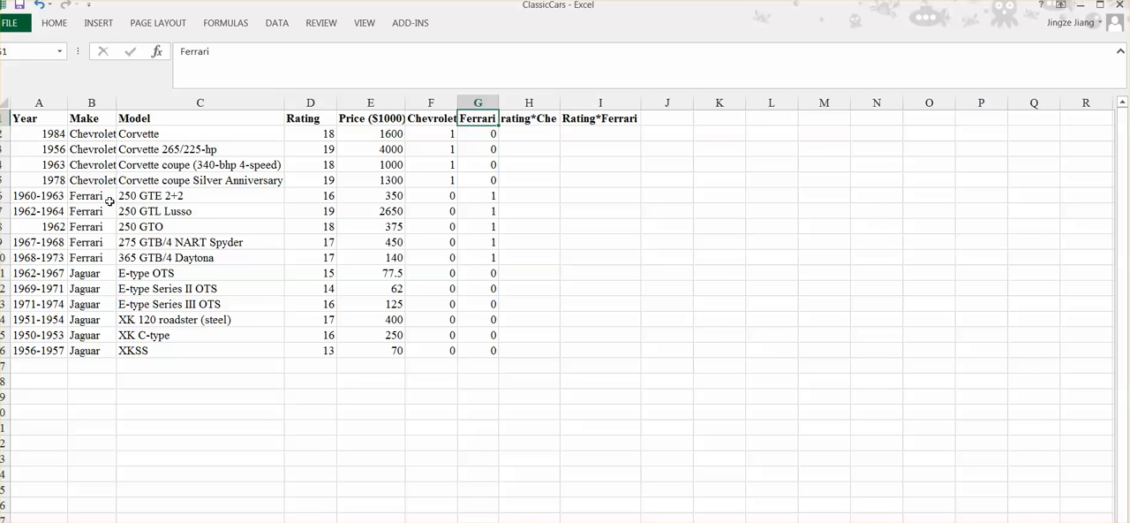
pyautogui.moveTo(289, 155)
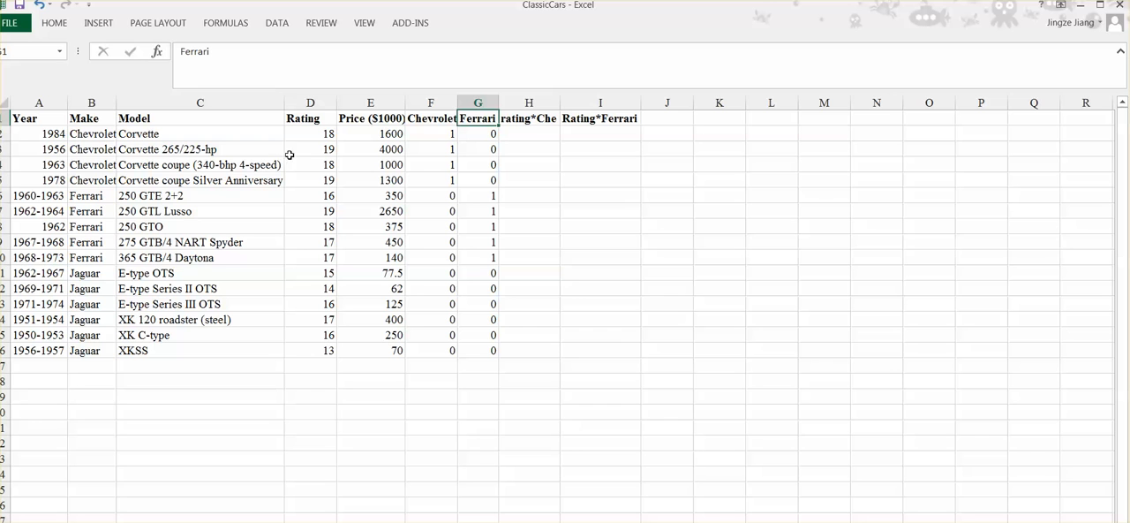
pyautogui.moveTo(515, 146)
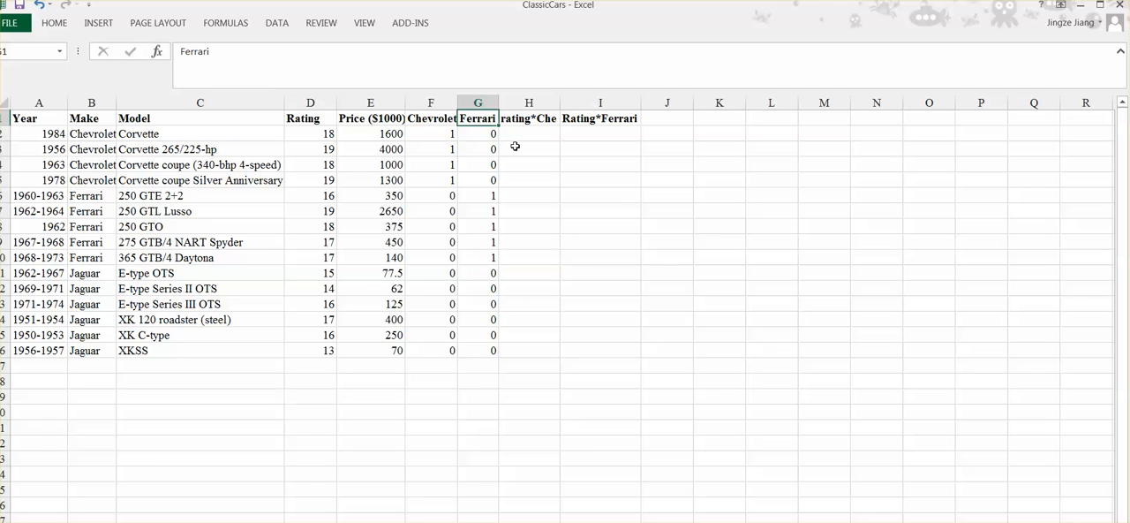
pyautogui.moveTo(363, 203)
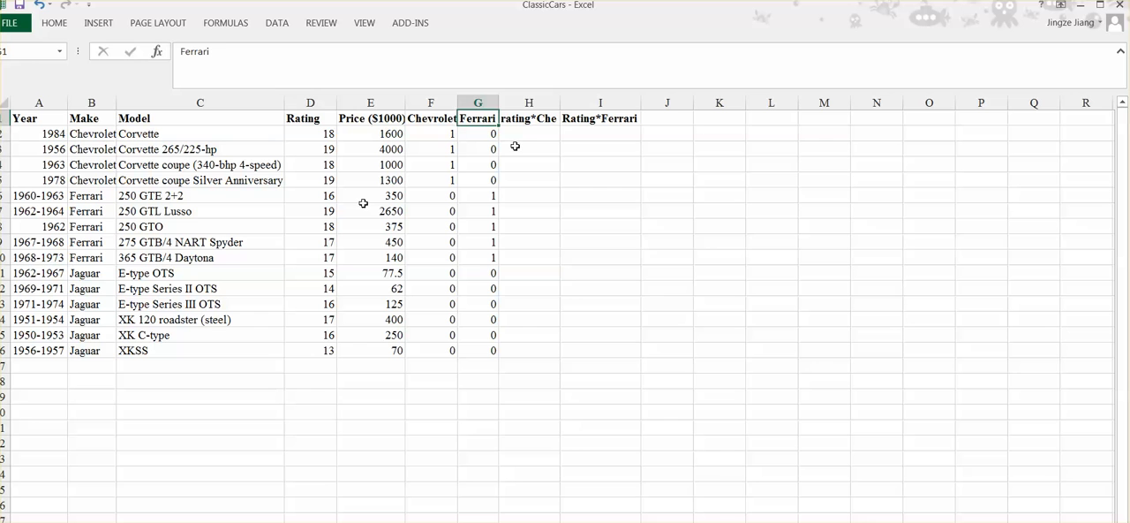
pyautogui.moveTo(547, 159)
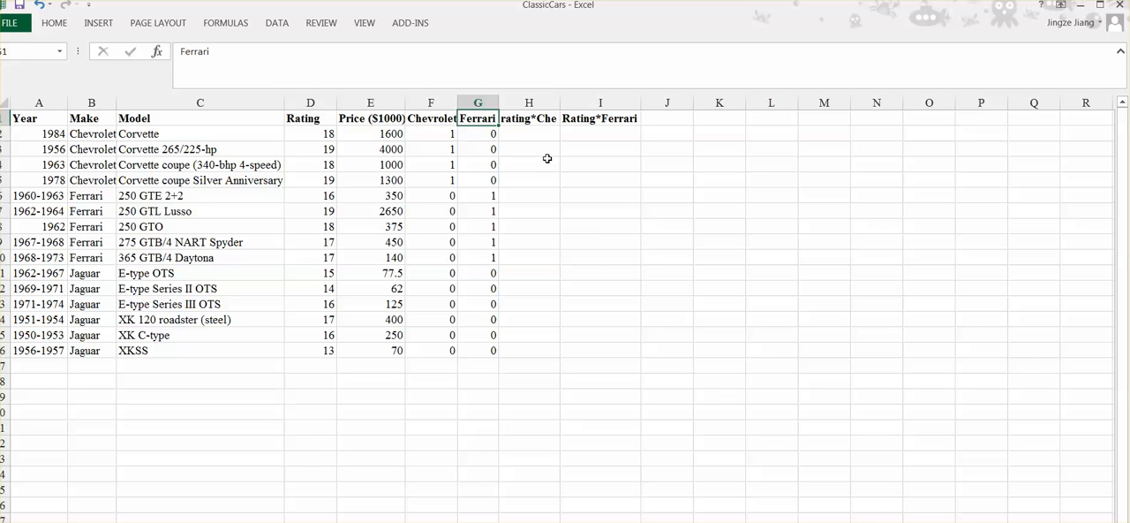
pyautogui.click(529, 119)
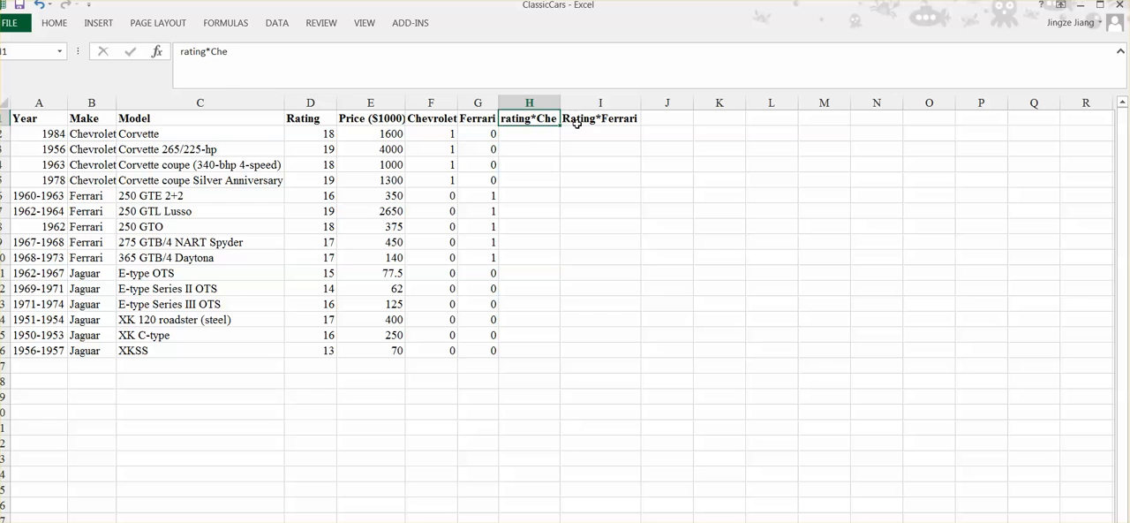
pyautogui.click(600, 118)
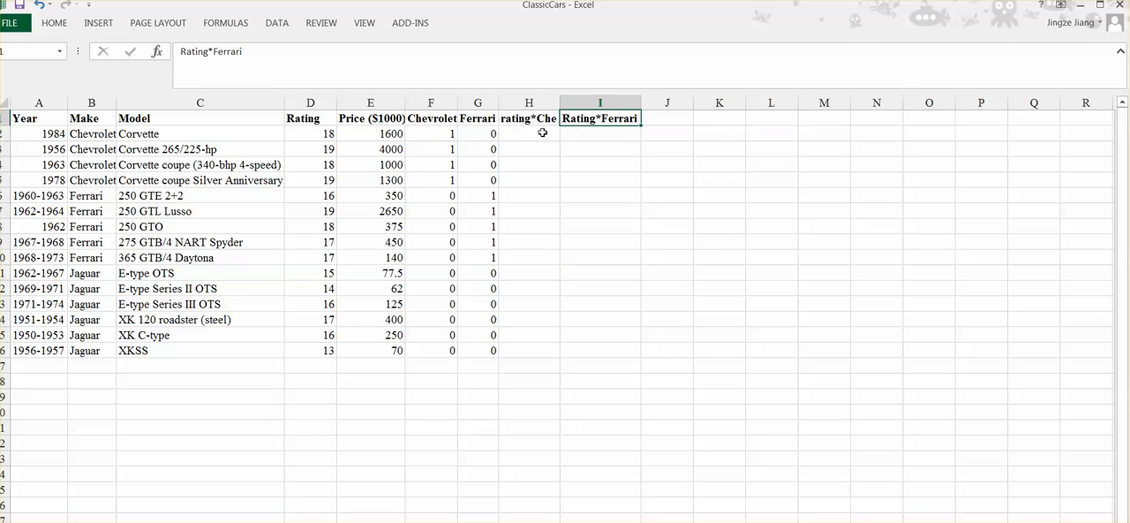
pyautogui.click(529, 118)
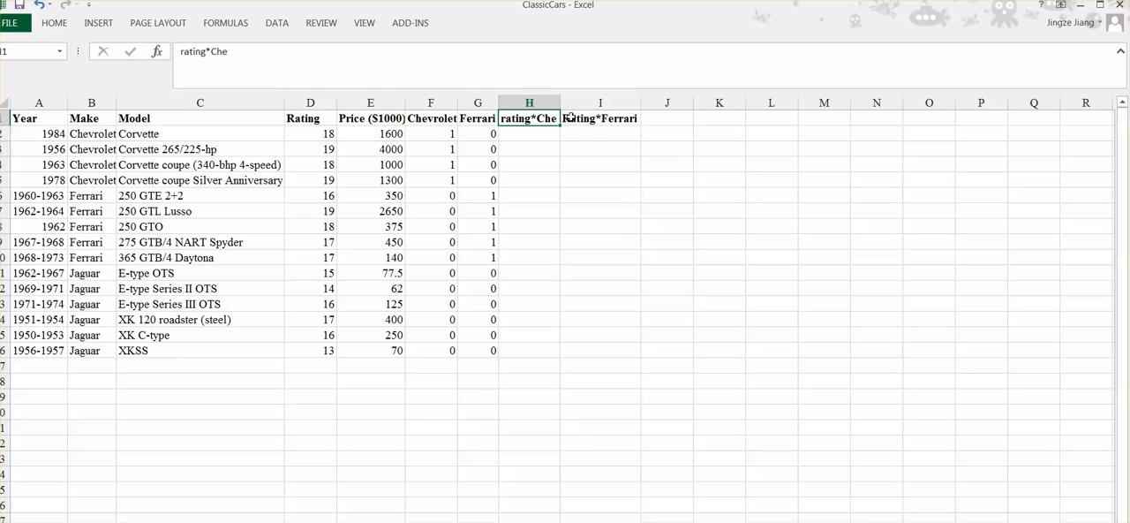
pyautogui.click(600, 117)
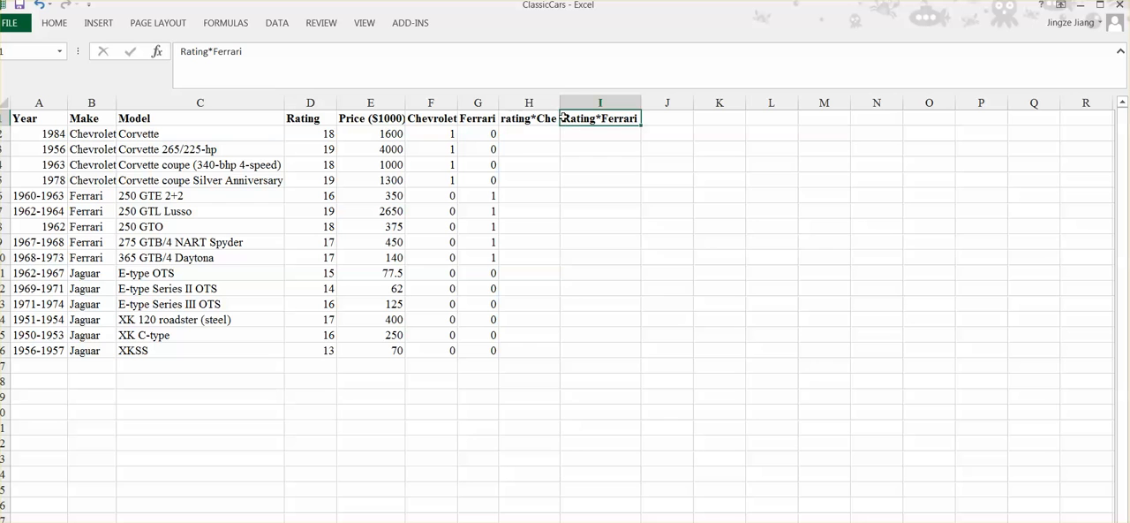
pyautogui.click(529, 134)
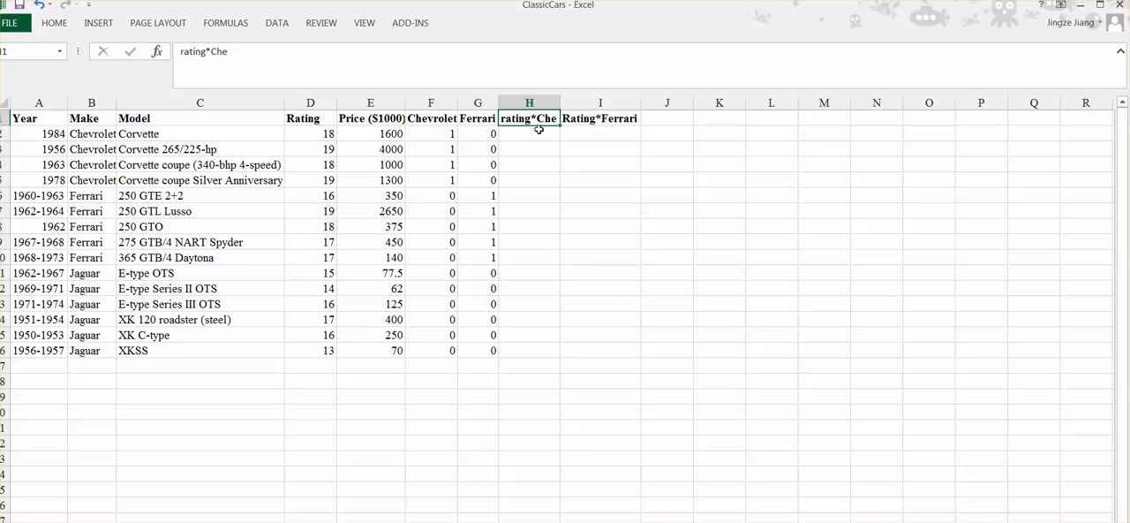
# Enter =F2*D2 in H2 and fill it down to H16.
pyautogui.click(531, 133)
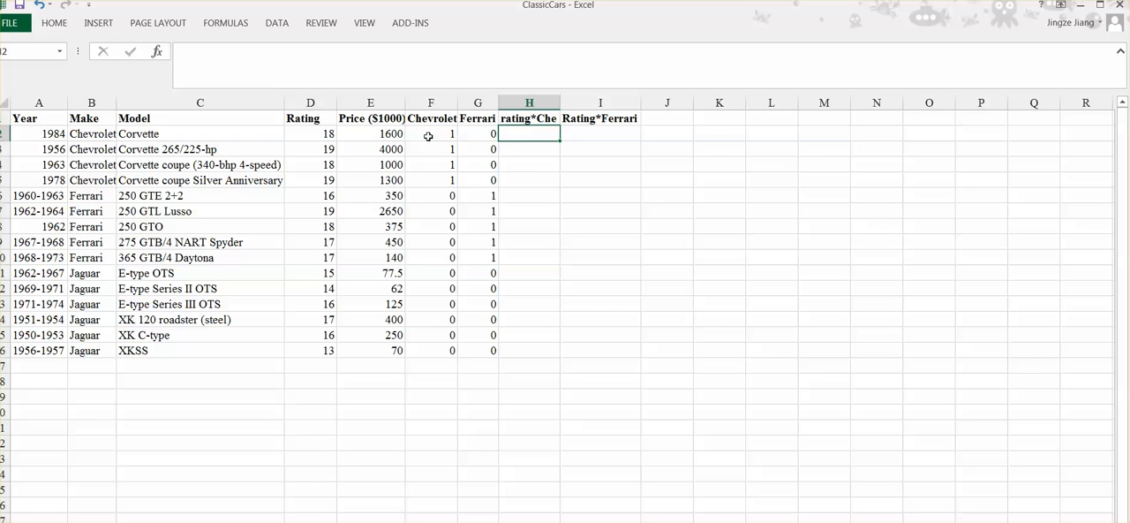
pyautogui.click(431, 134)
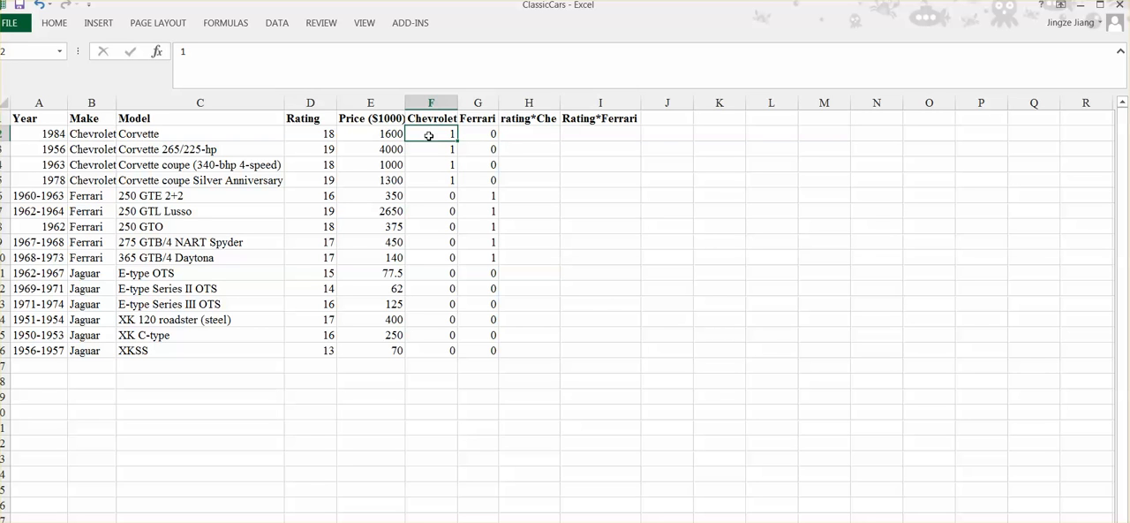
pyautogui.click(310, 133)
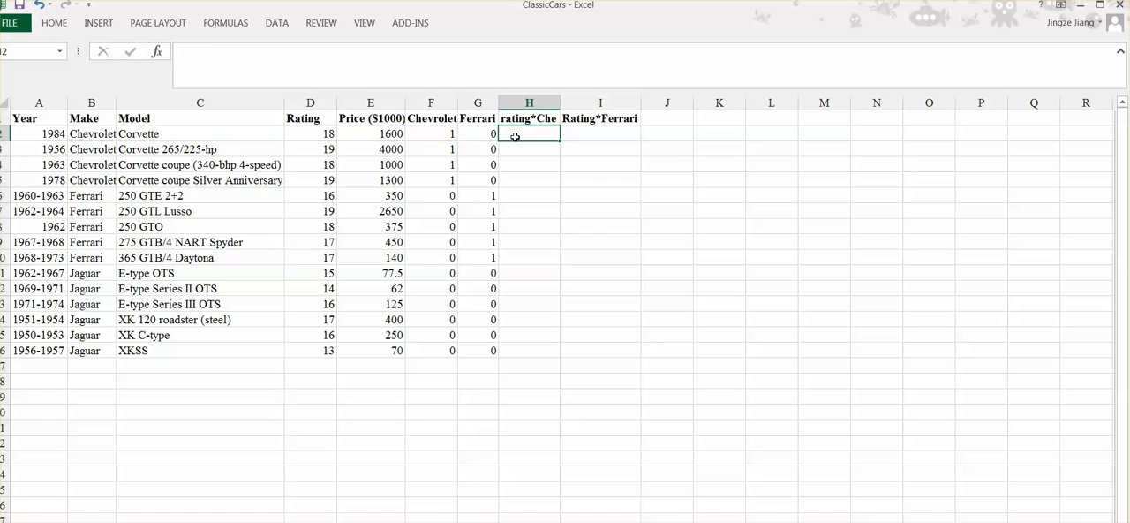
pyautogui.click(431, 133)
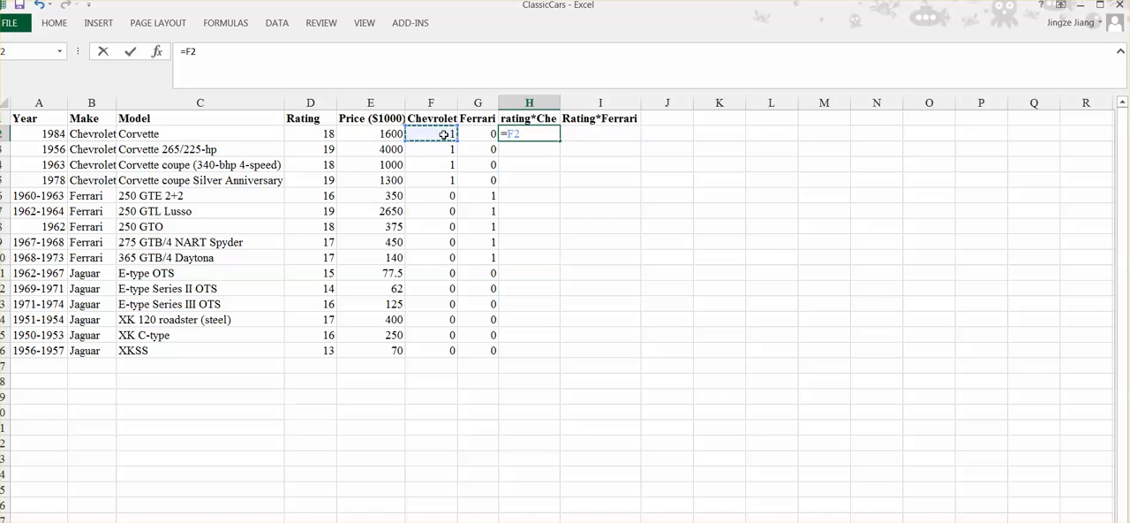
pyautogui.click(310, 134)
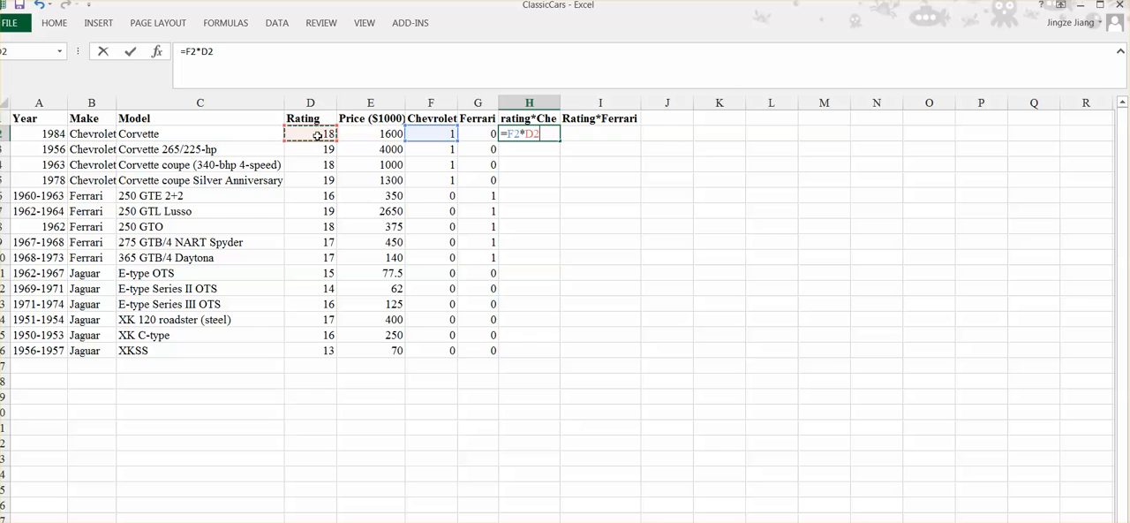
pyautogui.press('Enter')
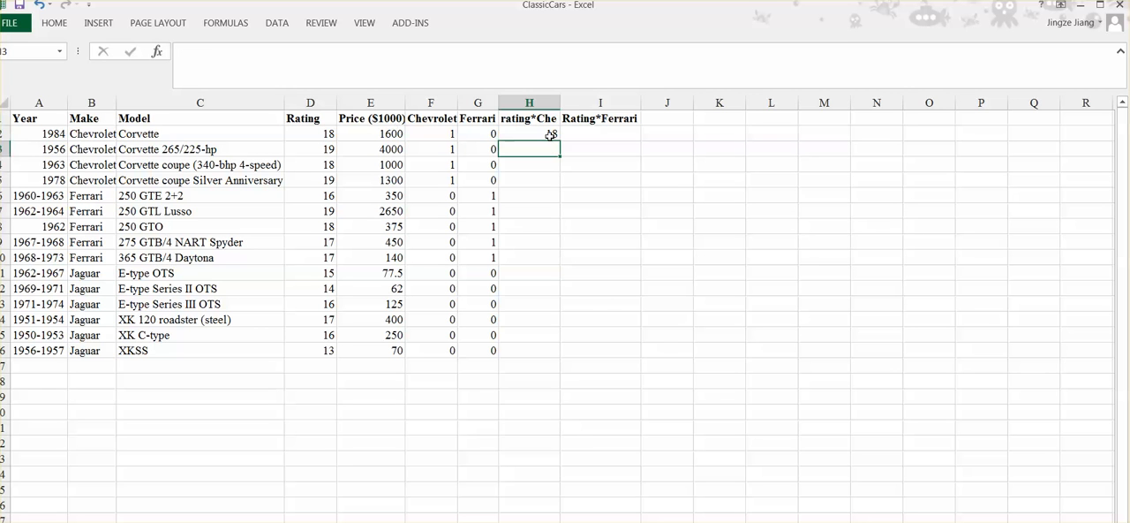
pyautogui.click(529, 134)
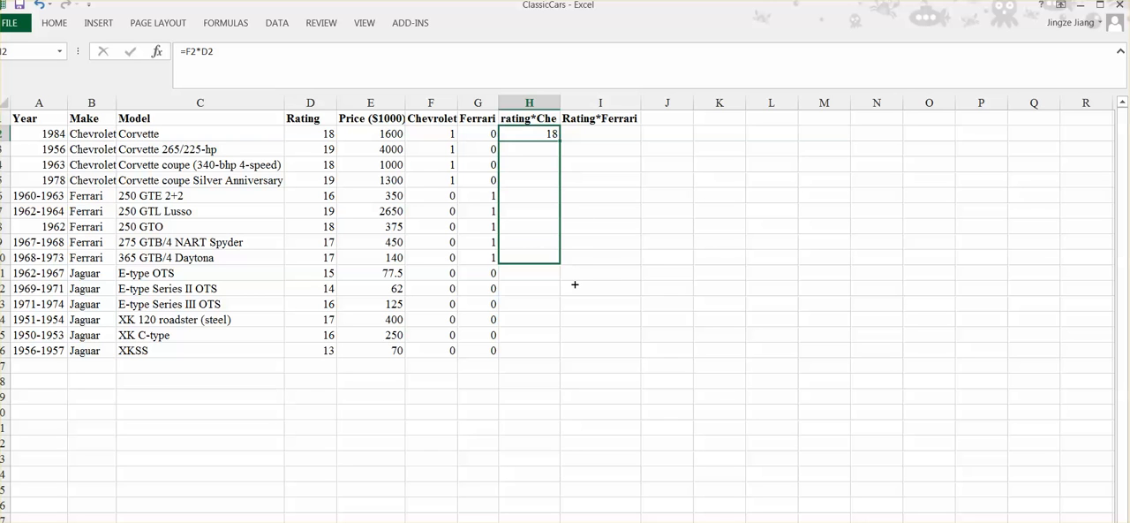
pyautogui.moveTo(529, 134); pyautogui.dragTo(529, 350)
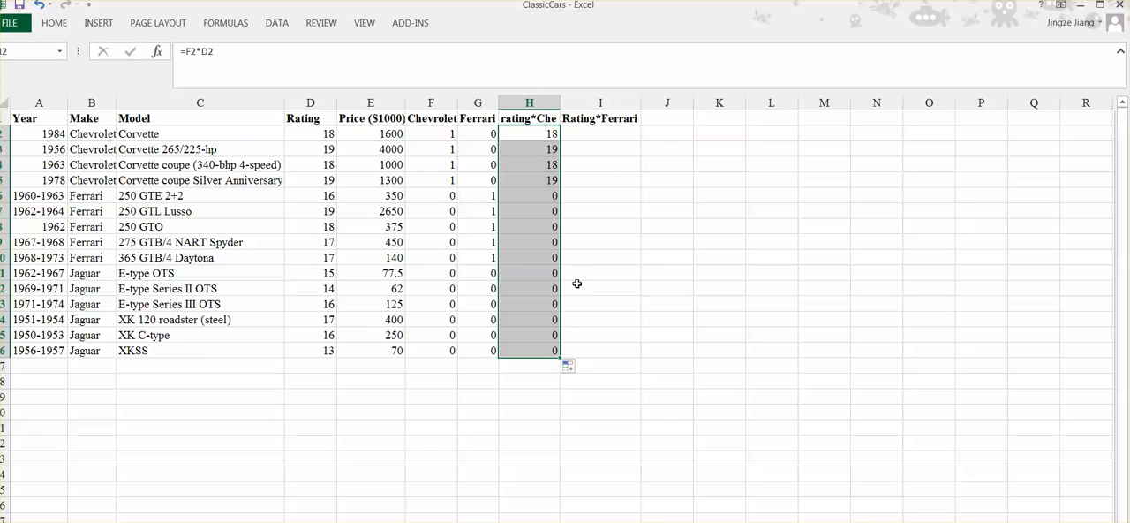
pyautogui.moveTo(512, 342)
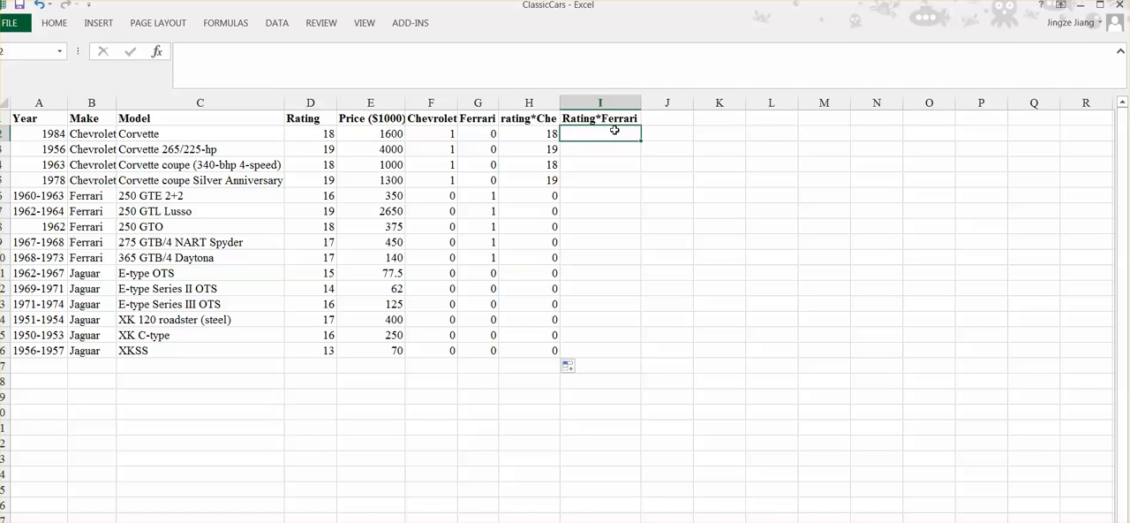
# Enter =D2*G2 in I2 and fill the Rating*Ferrari formula down to I16.
pyautogui.write('=')
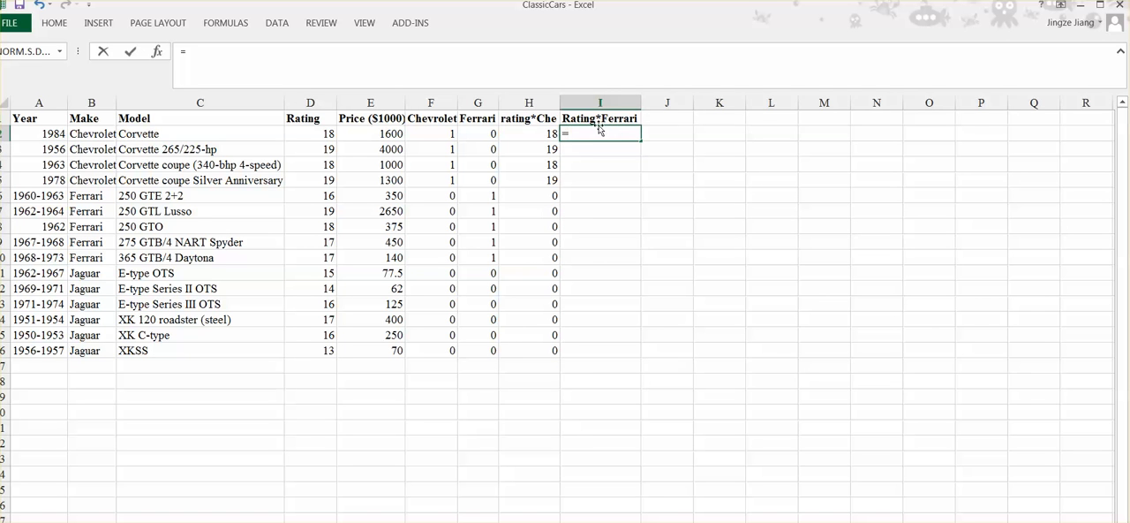
pyautogui.click(310, 133)
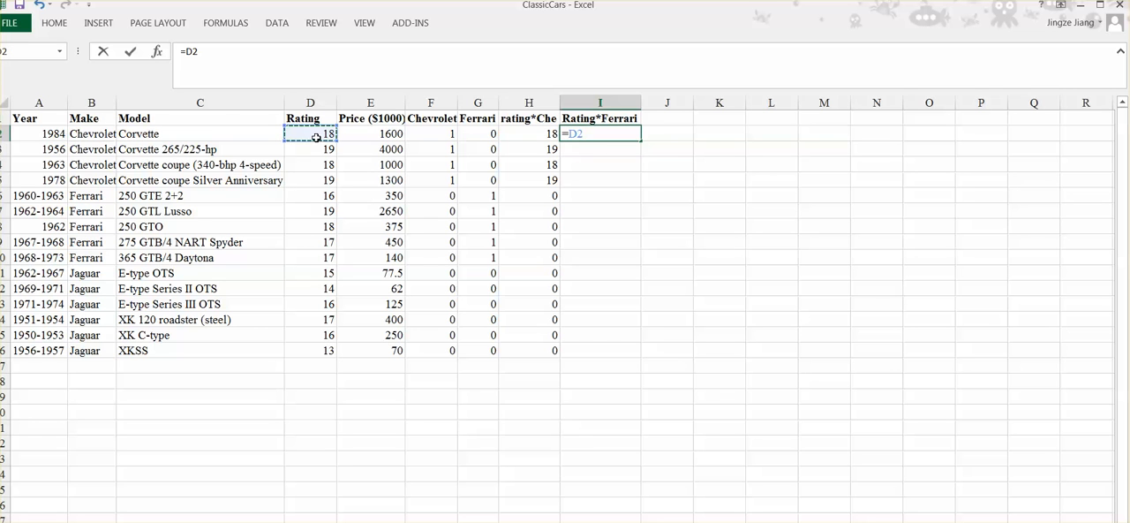
pyautogui.click(478, 134)
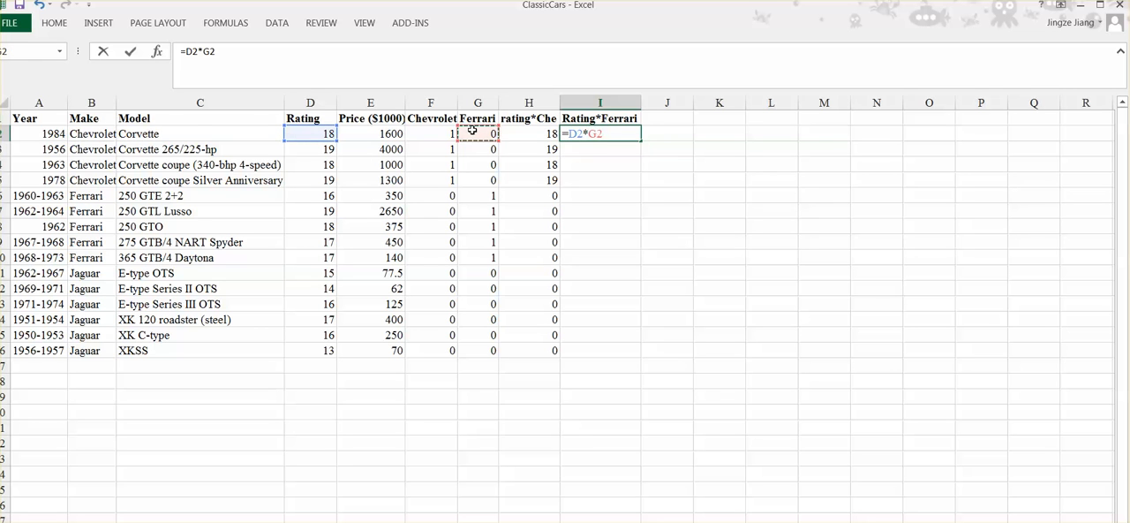
pyautogui.press('Enter')
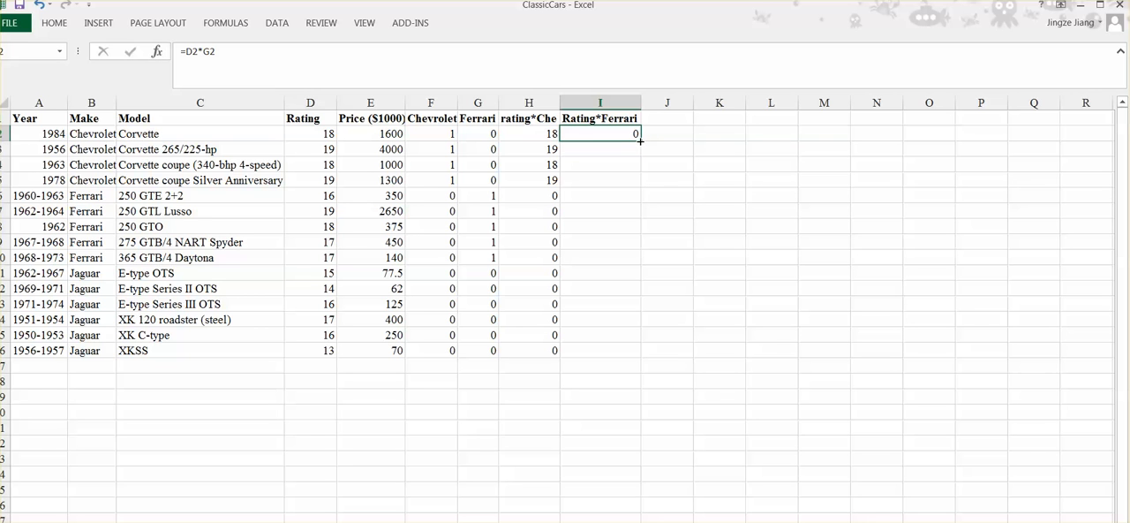
pyautogui.moveTo(601, 134); pyautogui.dragTo(600, 350)
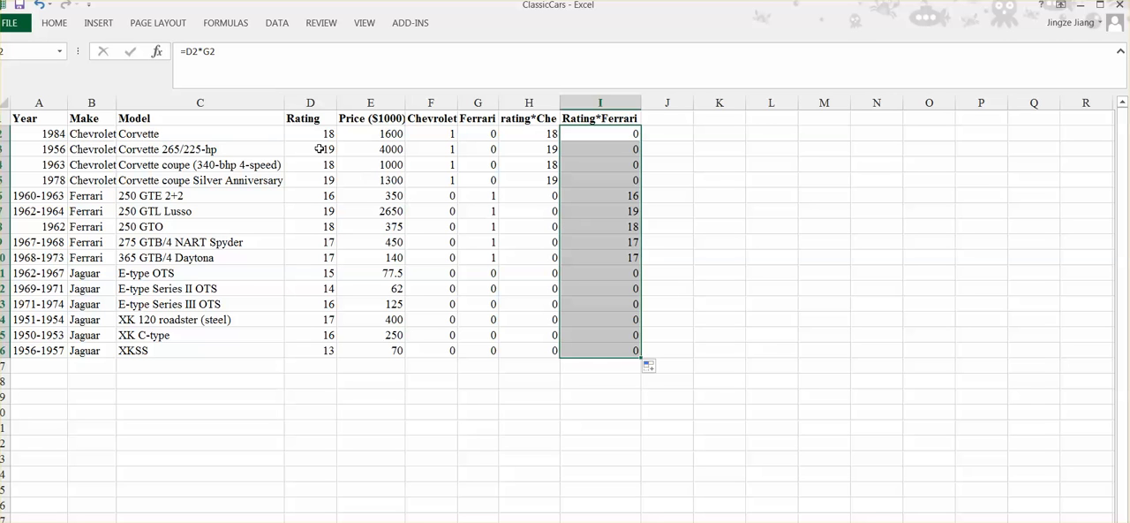
pyautogui.moveTo(296, 138)
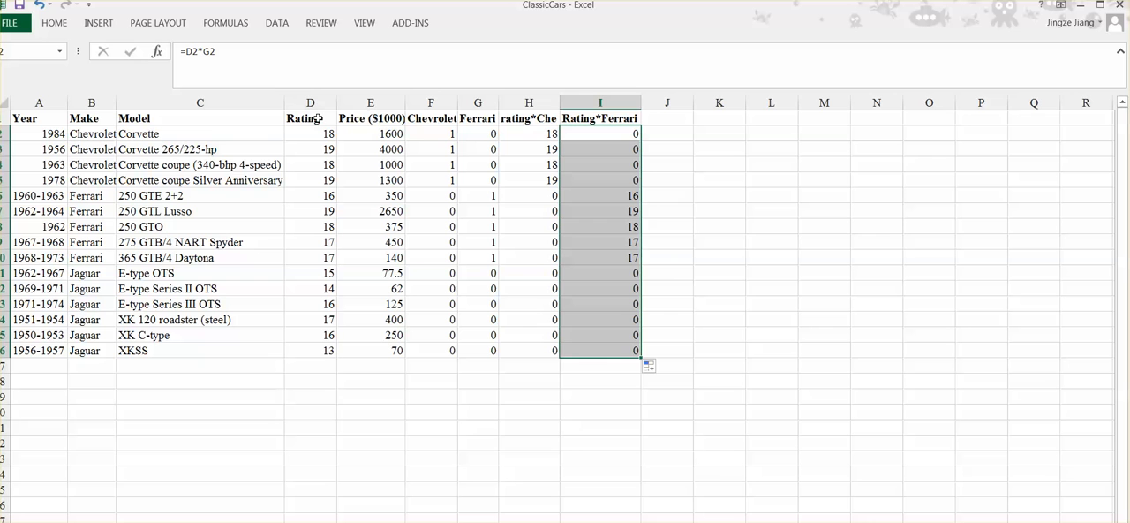
pyautogui.moveTo(372, 128)
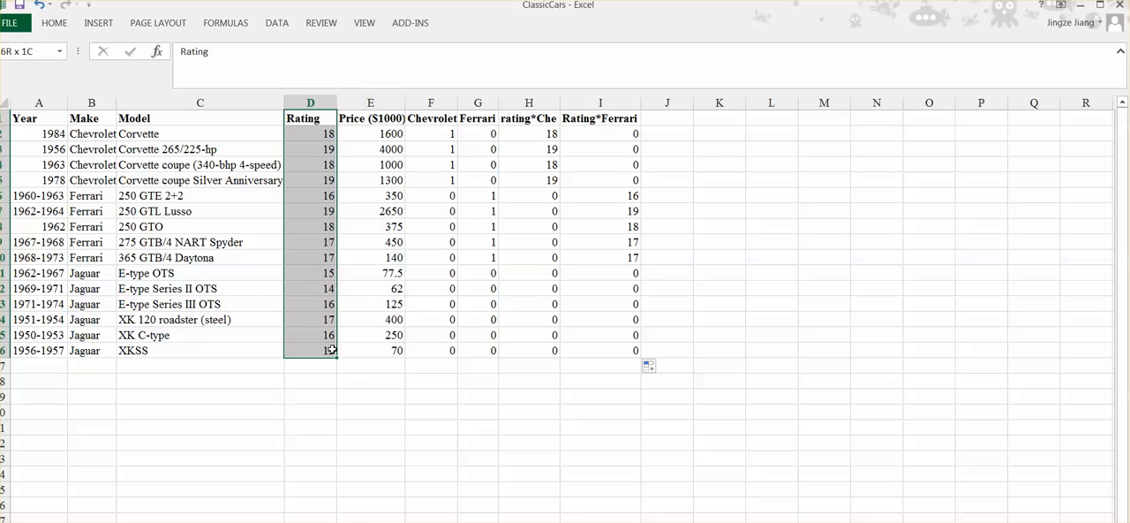
# Move the Rating column after Price, then verify the Price, Rating and dummy headers.
pyautogui.rightClick(325, 350)
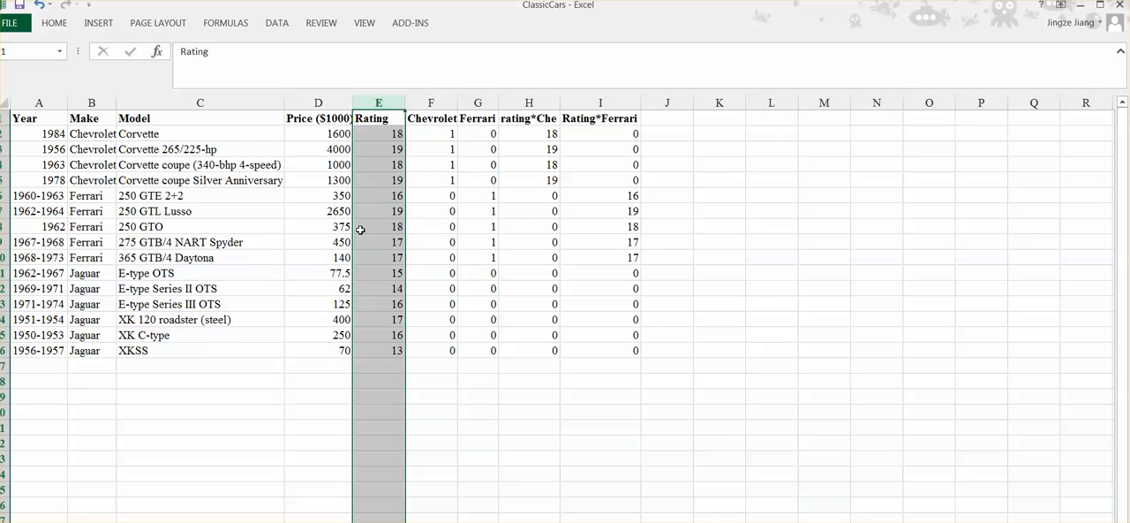
pyautogui.click(318, 117)
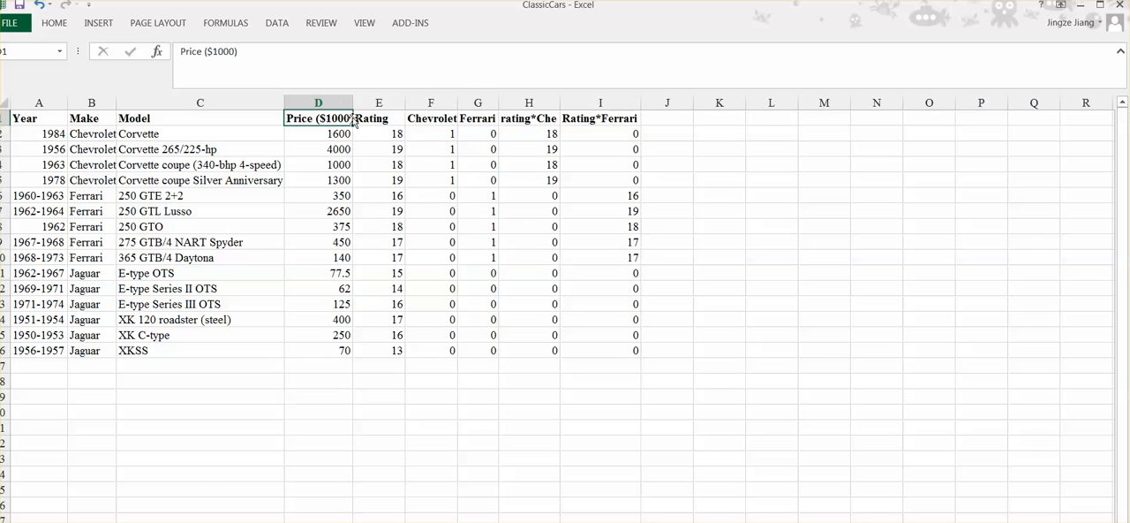
pyautogui.click(377, 118)
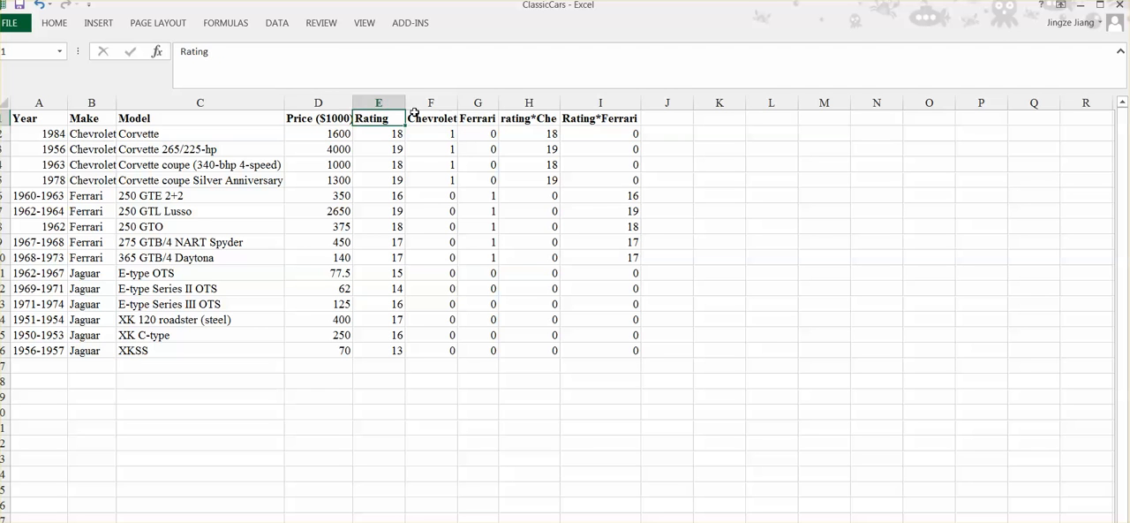
pyautogui.click(529, 117)
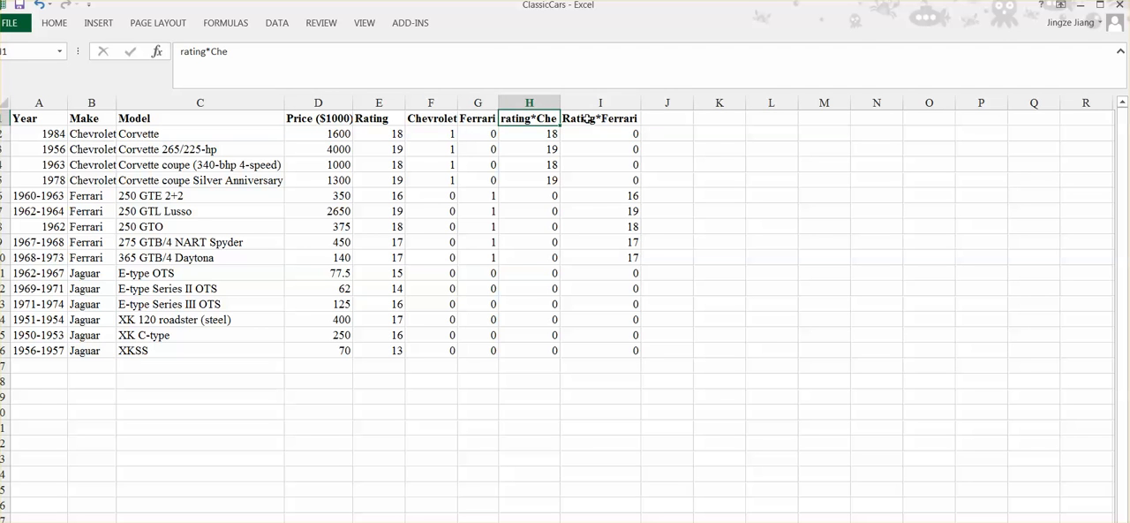
pyautogui.click(473, 117)
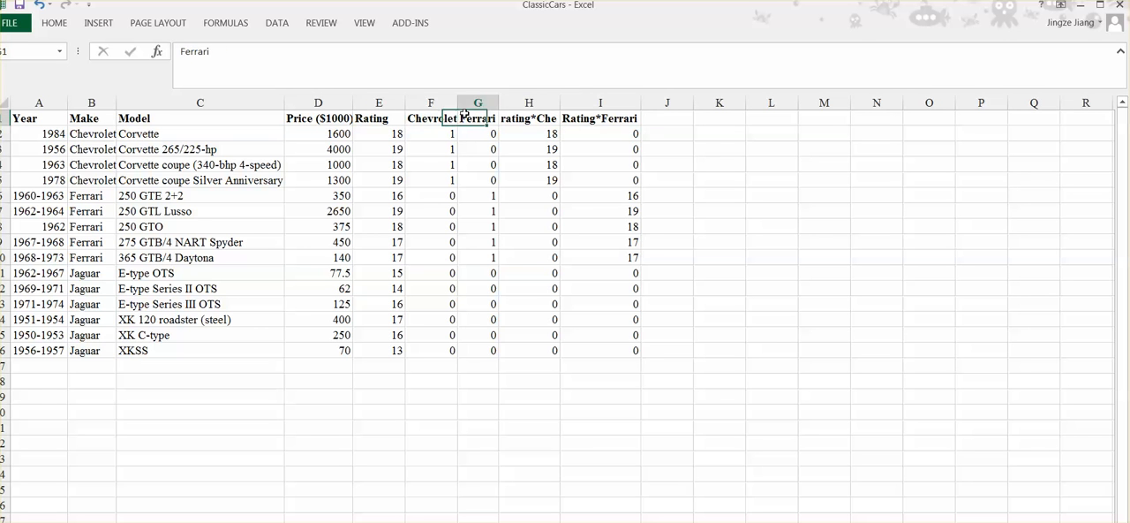
pyautogui.click(528, 102)
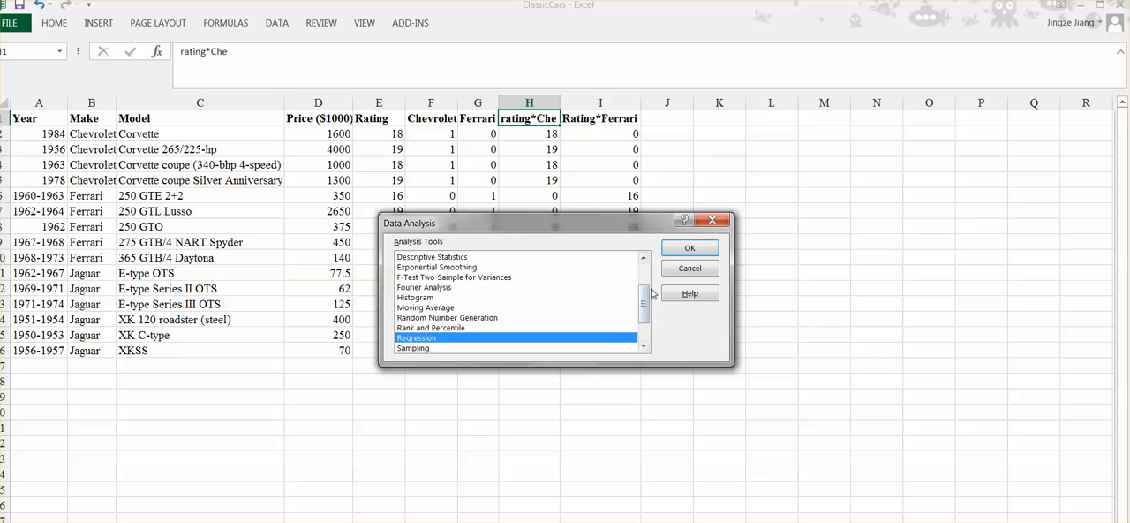
# Choose Regression from the Data Analysis tools list.
pyautogui.click(689, 248)
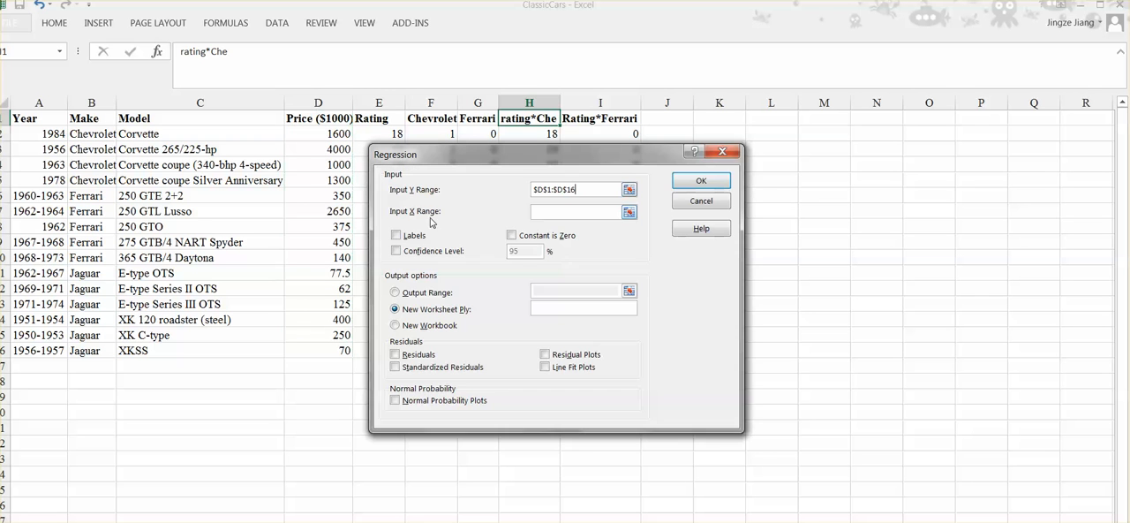
# Set the explanatory range, tick Labels, and name the output sheet 'regress'.
pyautogui.click(627, 212)
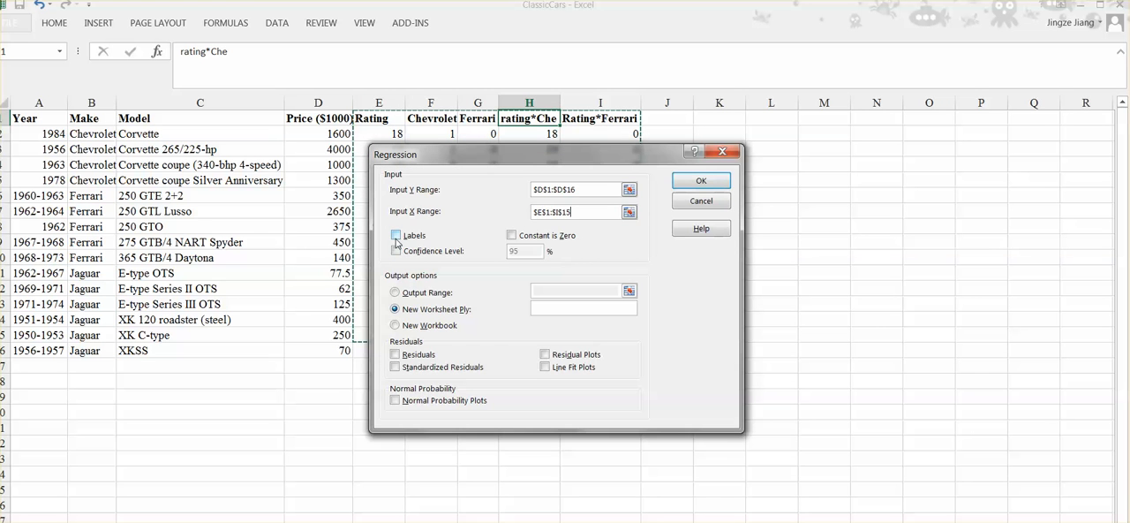
pyautogui.click(395, 235)
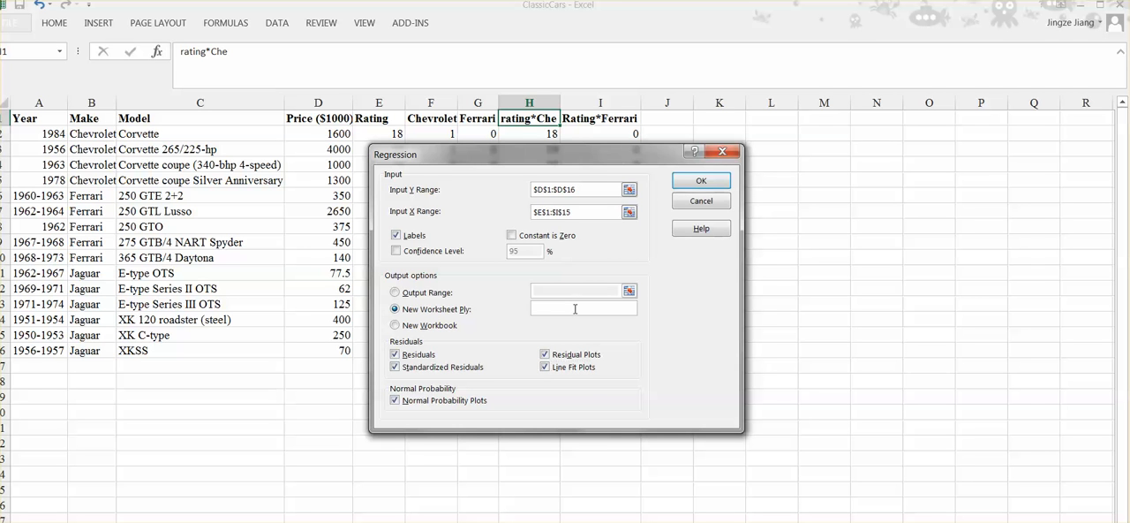
pyautogui.click(575, 308)
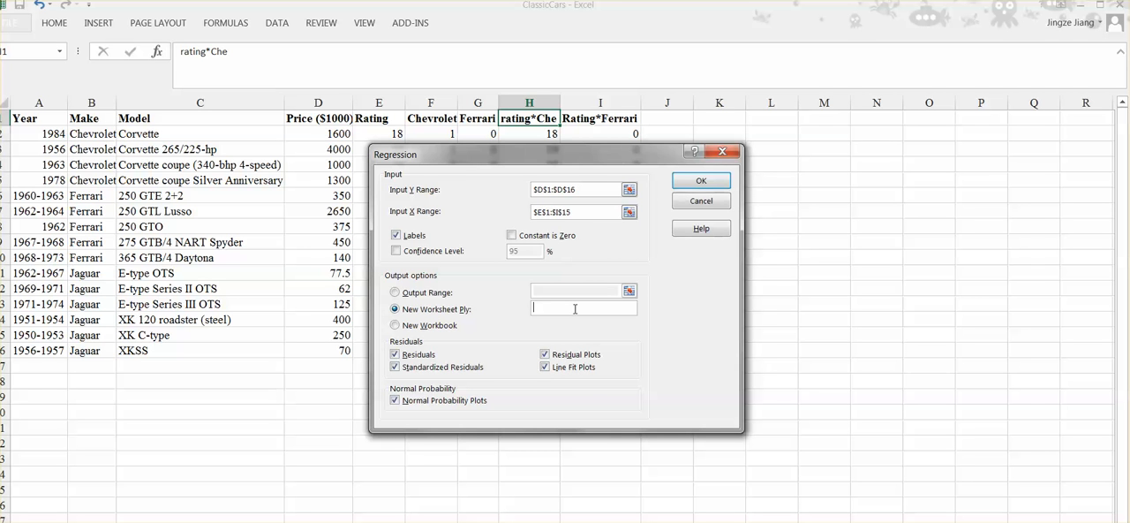
pyautogui.write('regression')
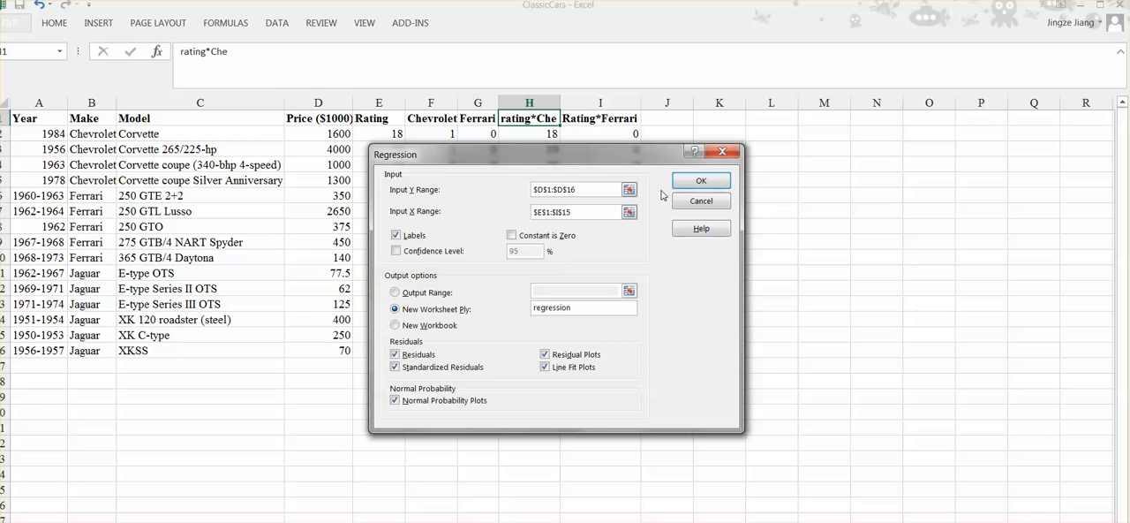
# Run the regression, dismiss the row-count warning, and end the X range at row 16.
pyautogui.click(701, 180)
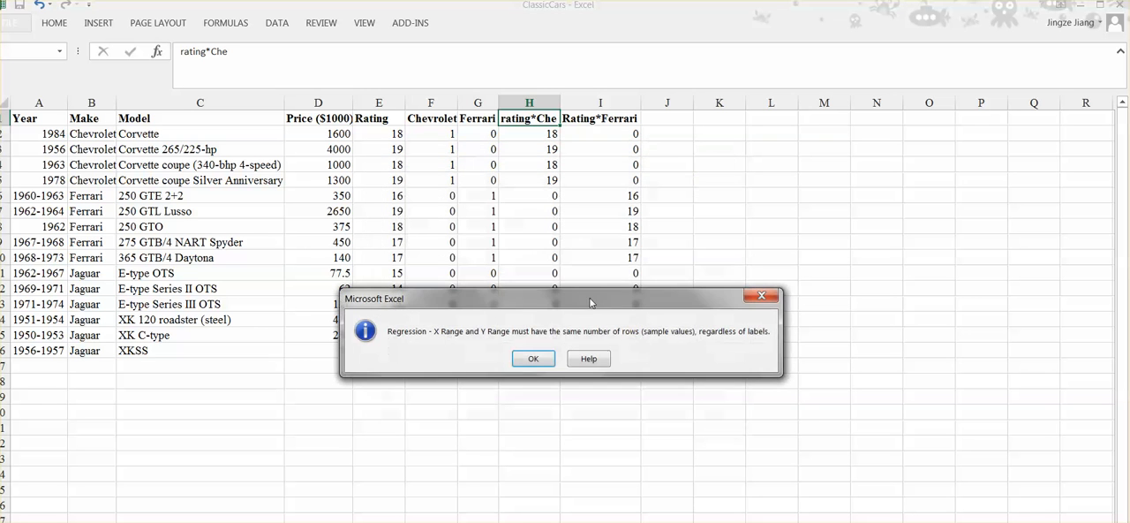
pyautogui.click(533, 359)
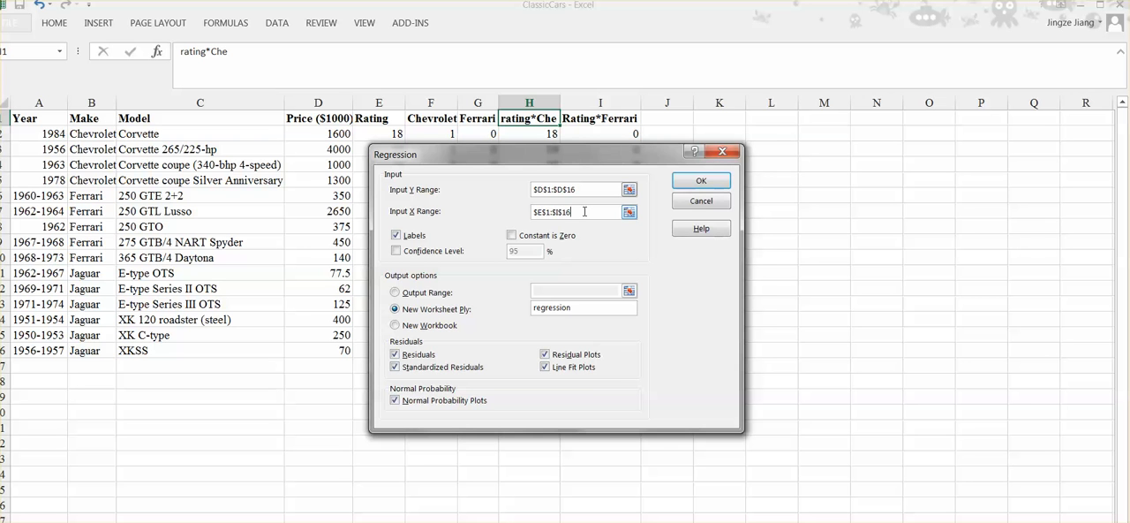
pyautogui.click(702, 180)
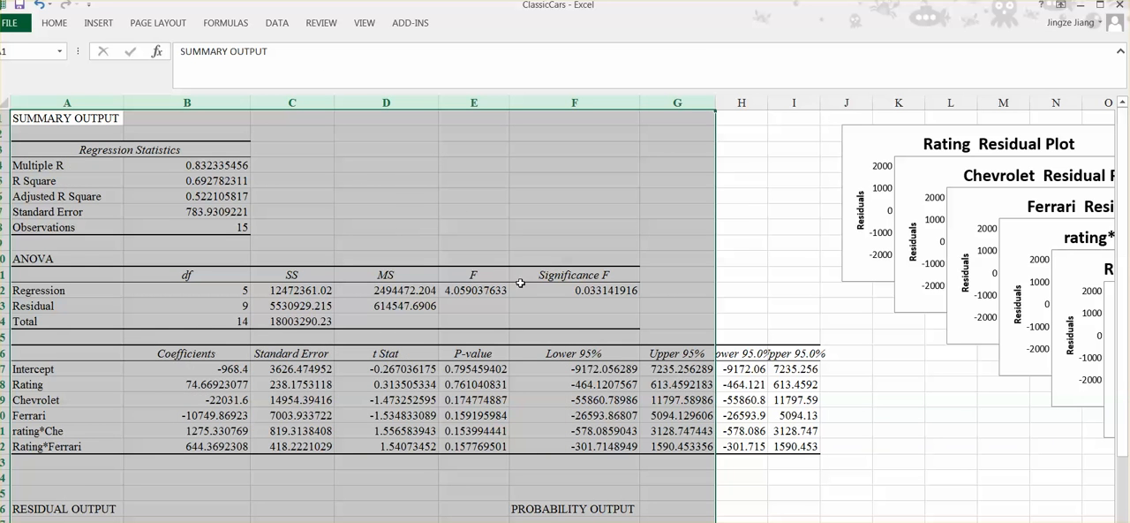
# Fill the interaction-term p-values in E21:E22 with yellow.
pyautogui.click(574, 289)
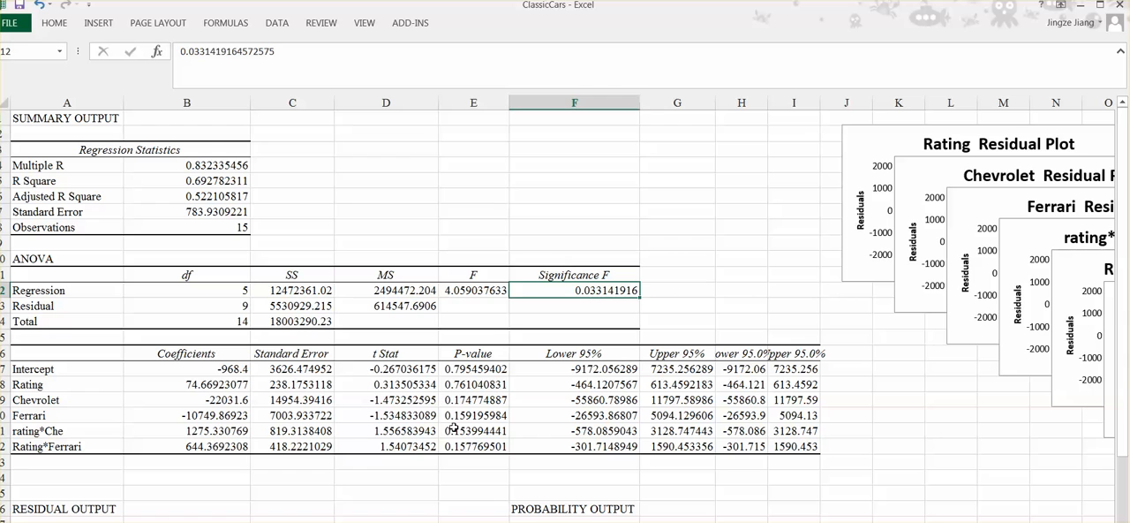
pyautogui.click(495, 432)
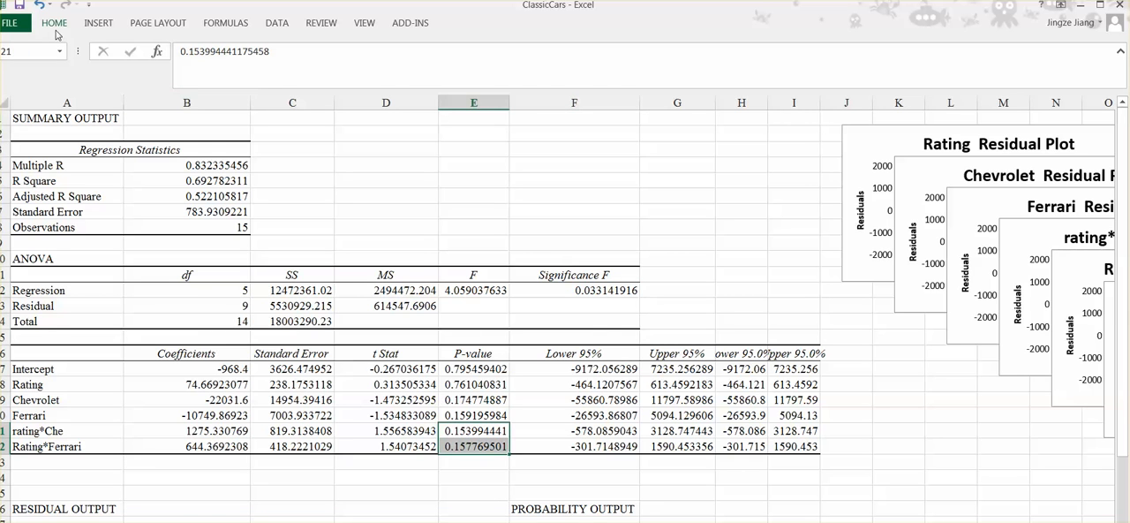
pyautogui.click(106, 22)
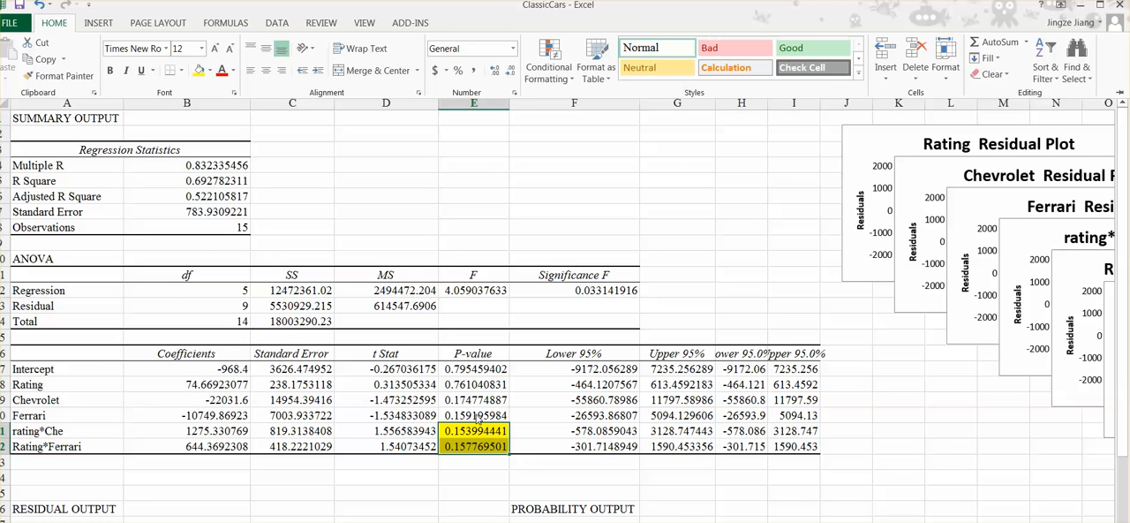
pyautogui.moveTo(507, 467)
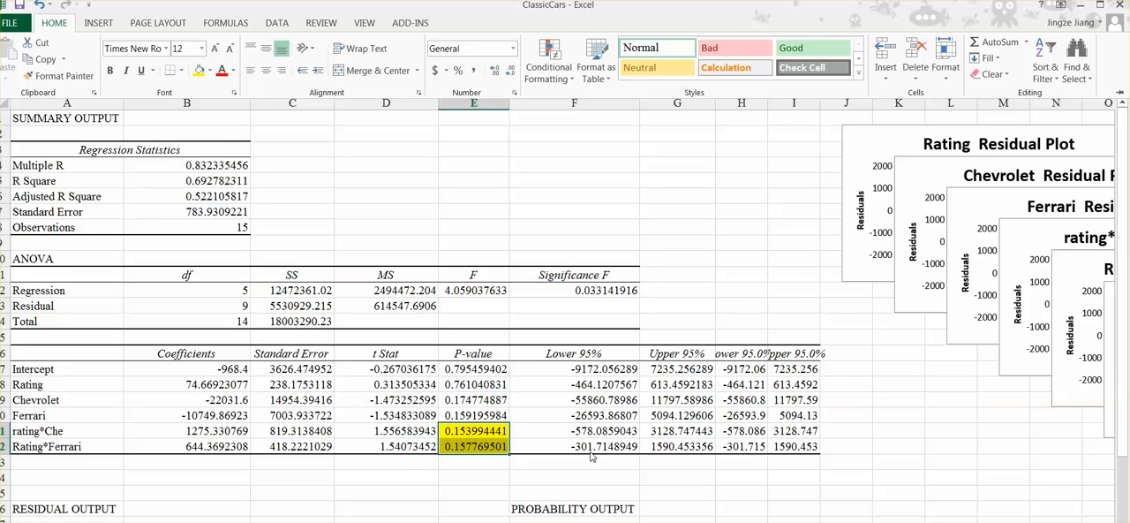
pyautogui.moveTo(256, 352)
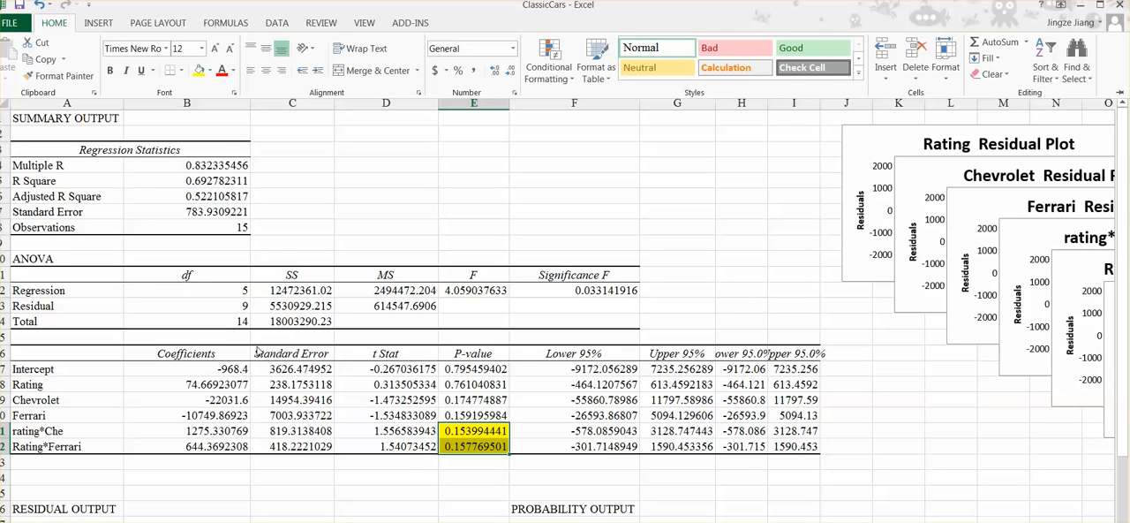
pyautogui.moveTo(97, 464)
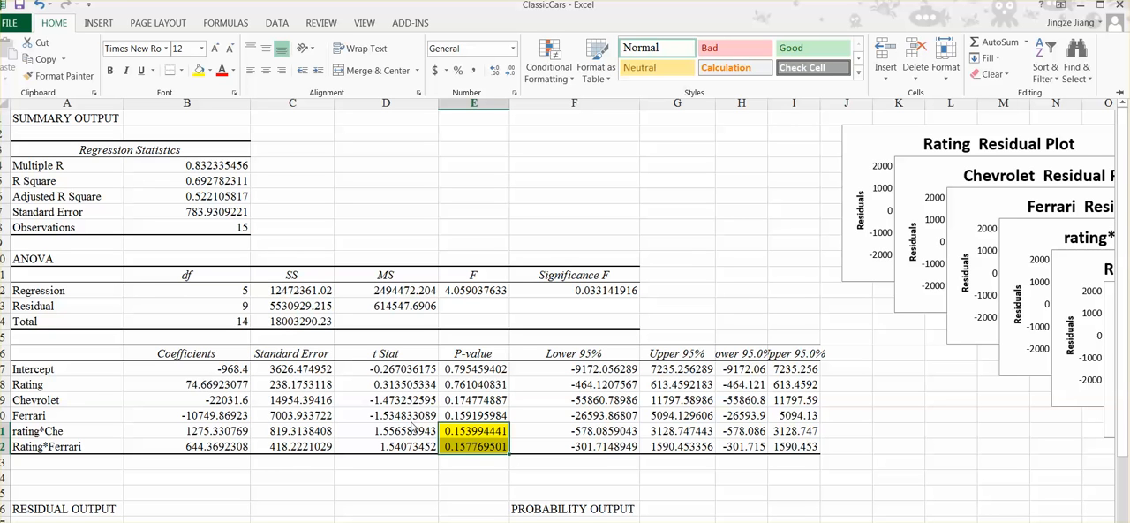
pyautogui.moveTo(462, 439)
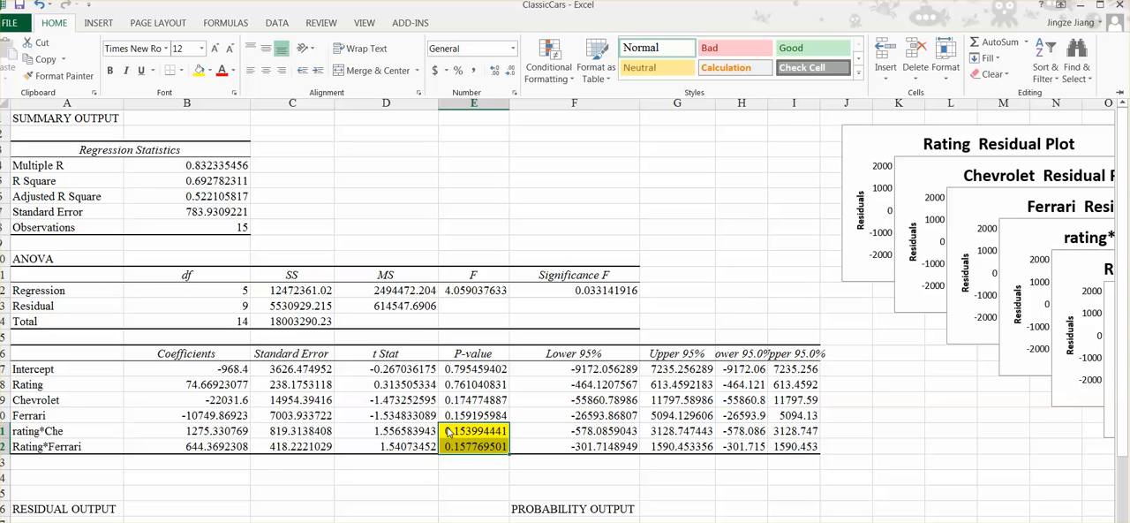